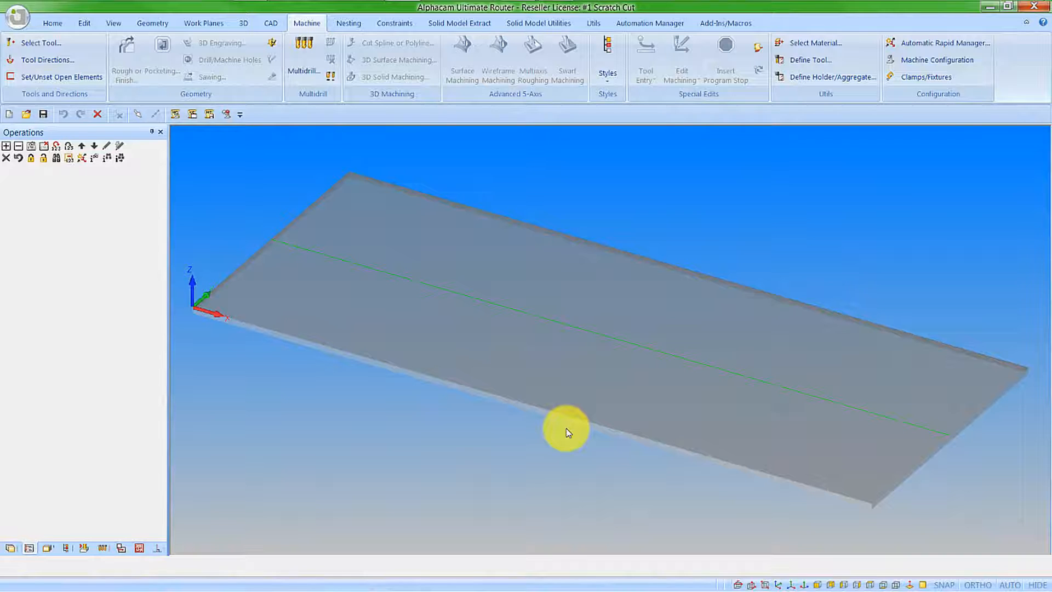
mouse_move(493, 374)
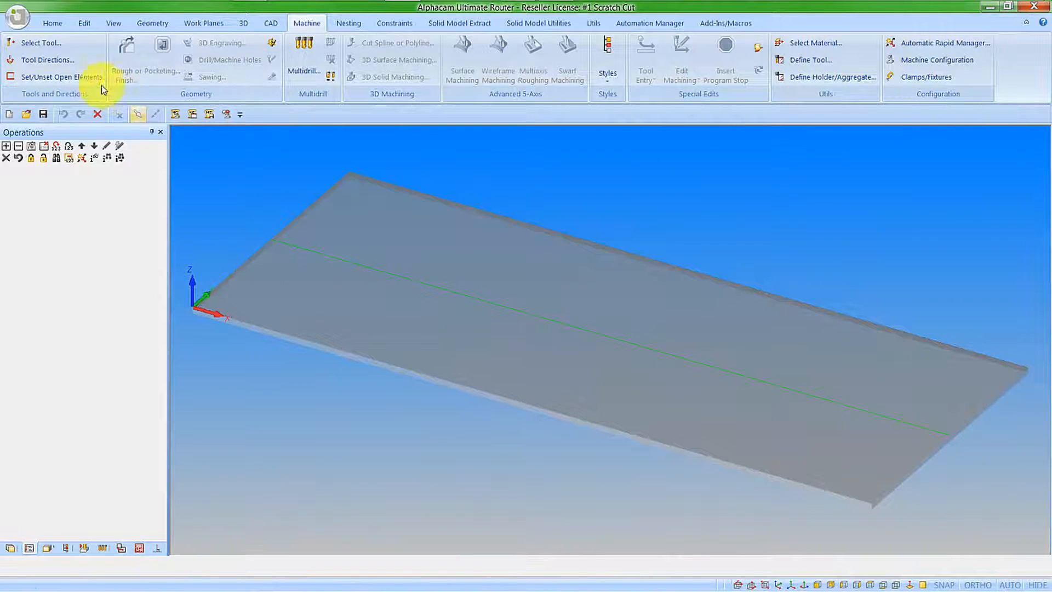
- Load the 300 x 3.2mm saw from the Alphacam 2016 R1 tool library
left_click(40, 42)
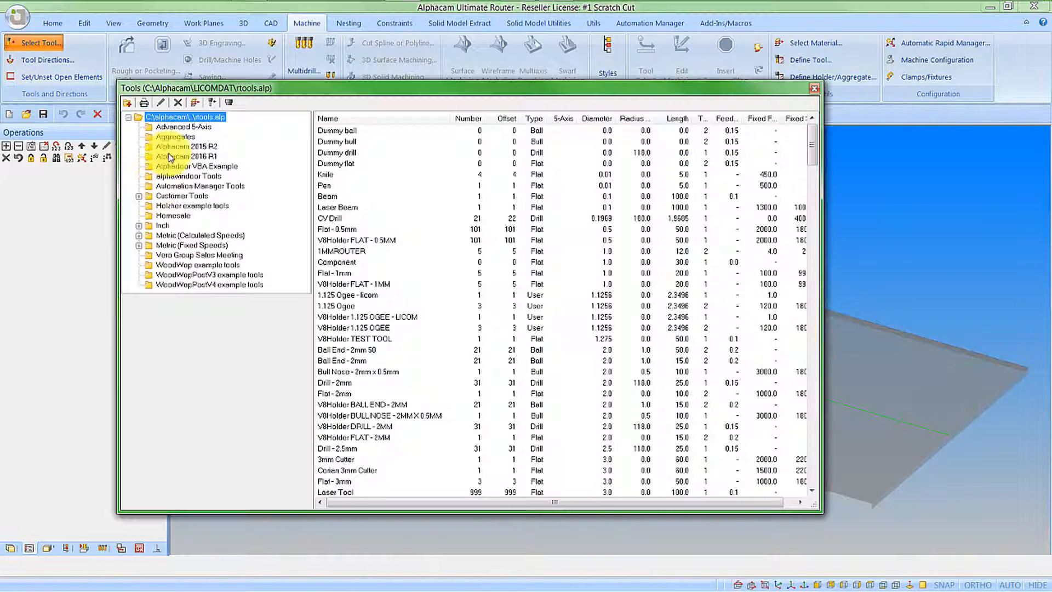
left_click(186, 156)
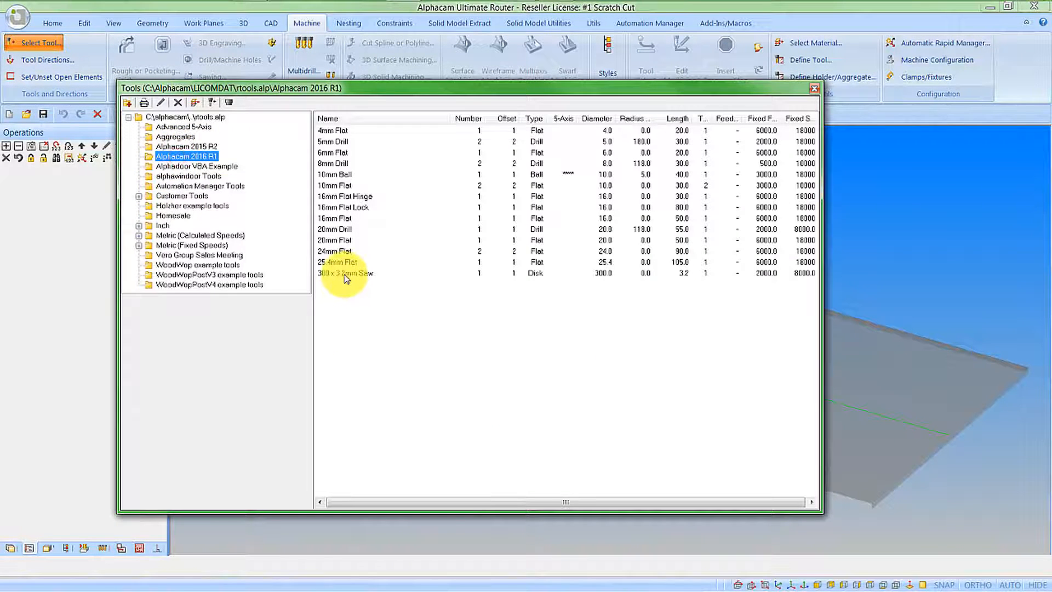
left_click(814, 88)
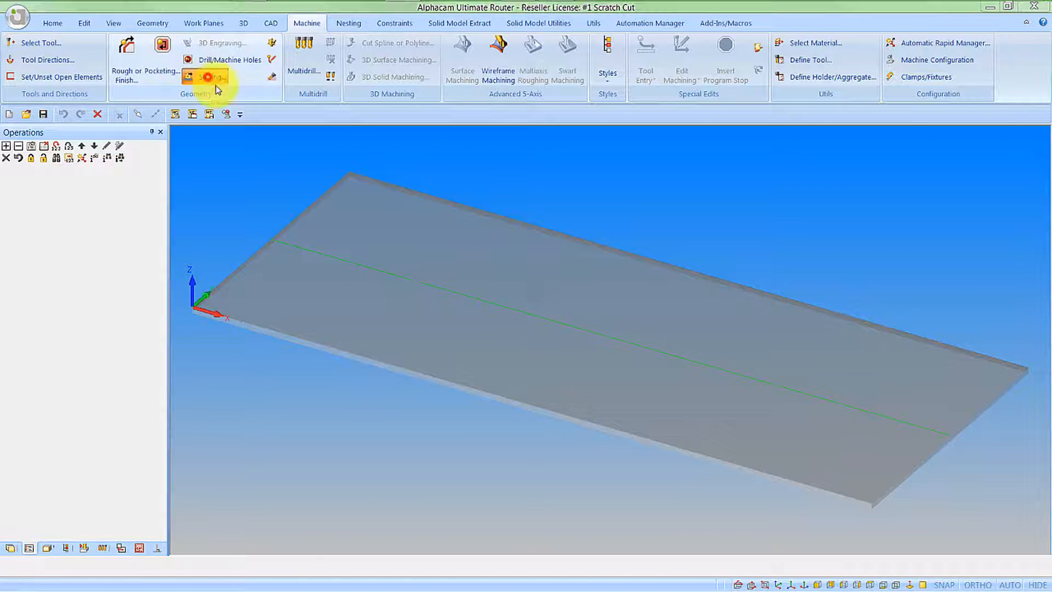
- Create a sawing operation with open ends set to Cut Past, distance 10
left_click(212, 77)
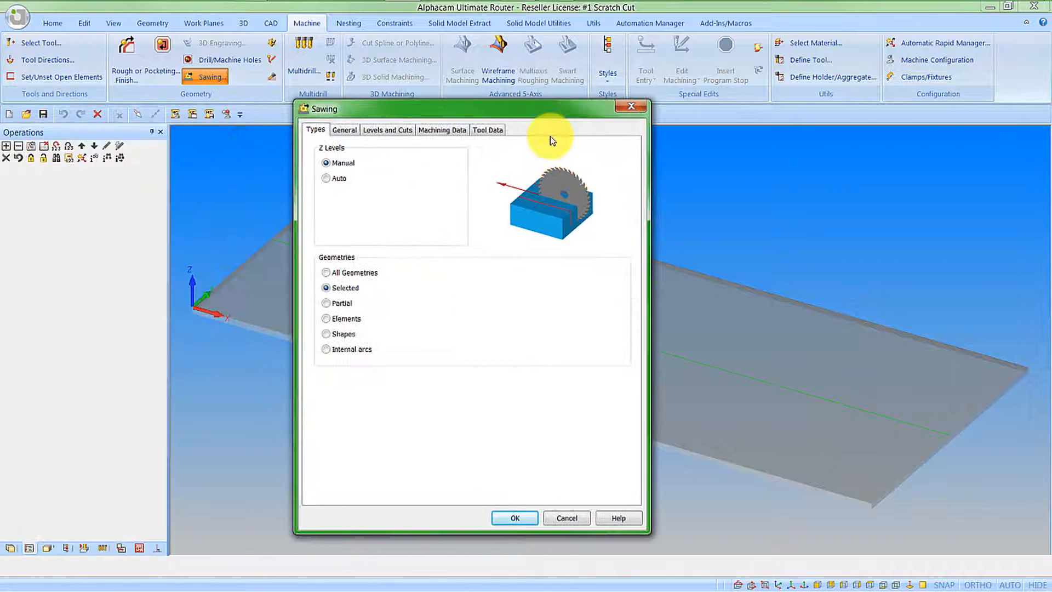
mouse_move(344, 162)
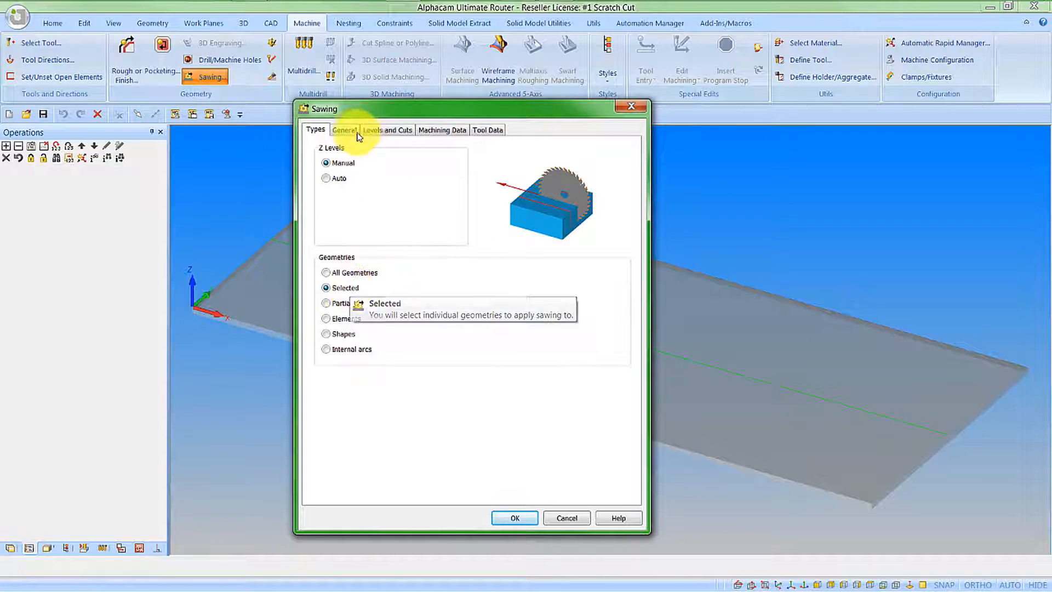
left_click(344, 130)
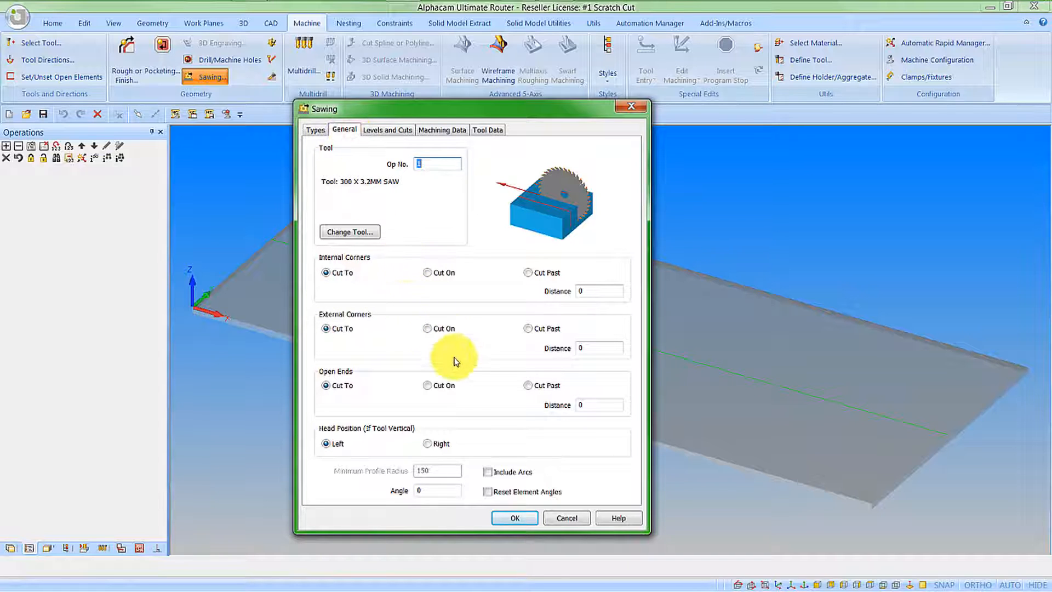
mouse_move(540, 389)
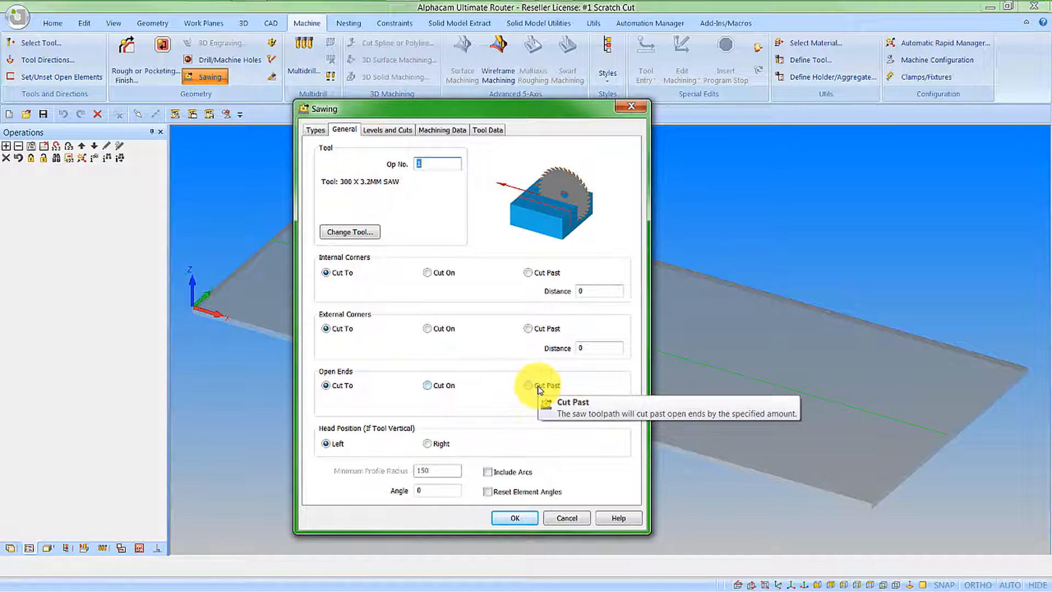
left_click(526, 385)
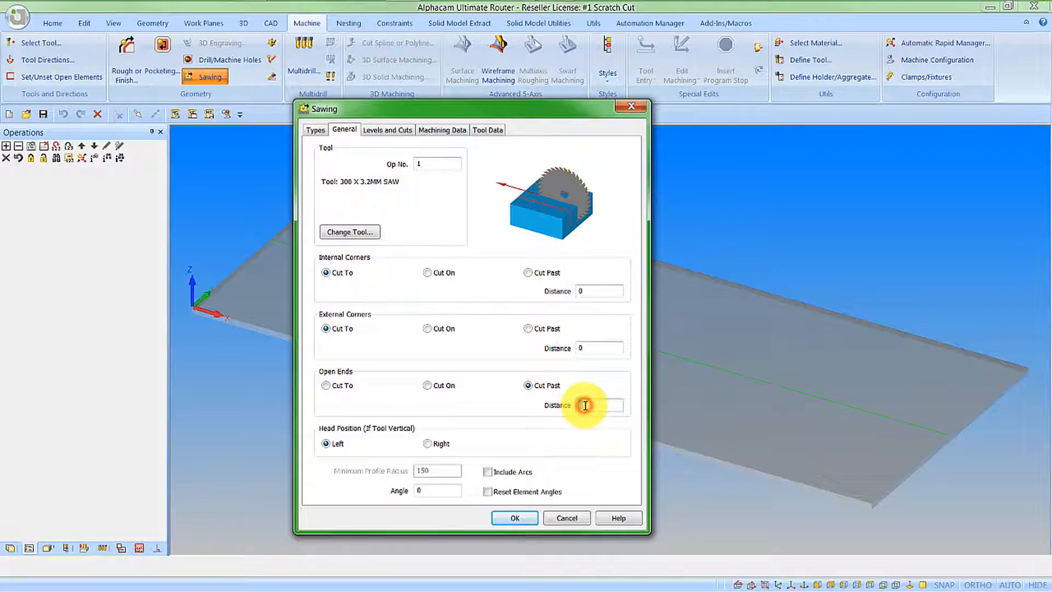
type("10")
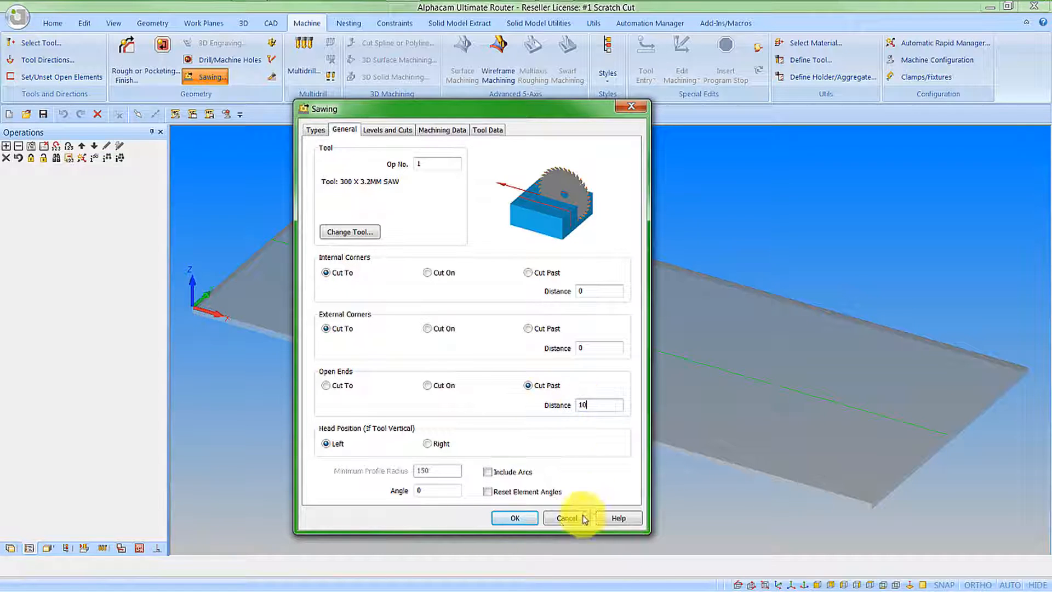
mouse_move(436, 490)
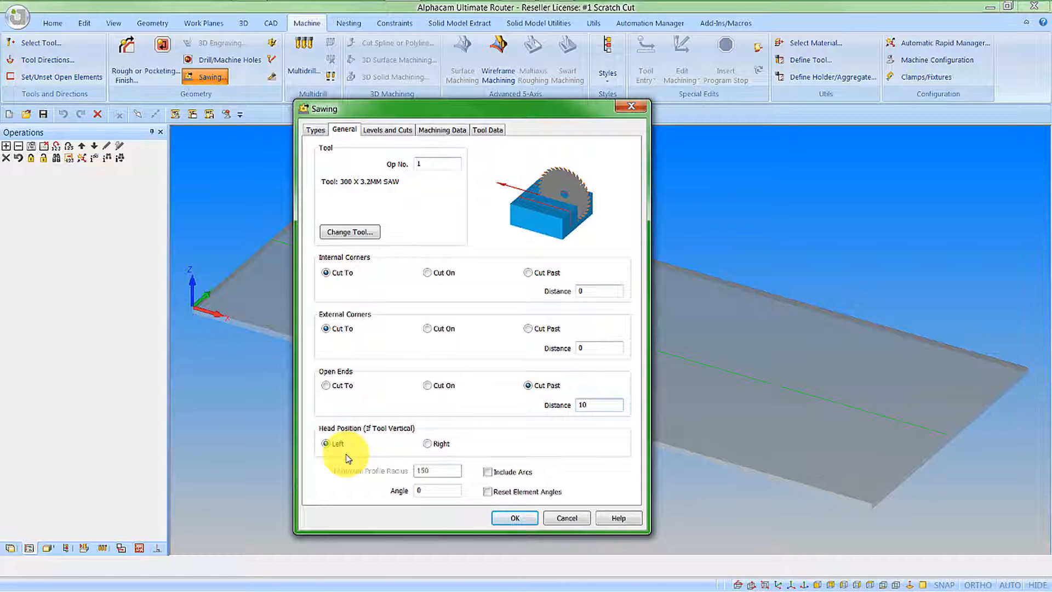
mouse_move(395, 136)
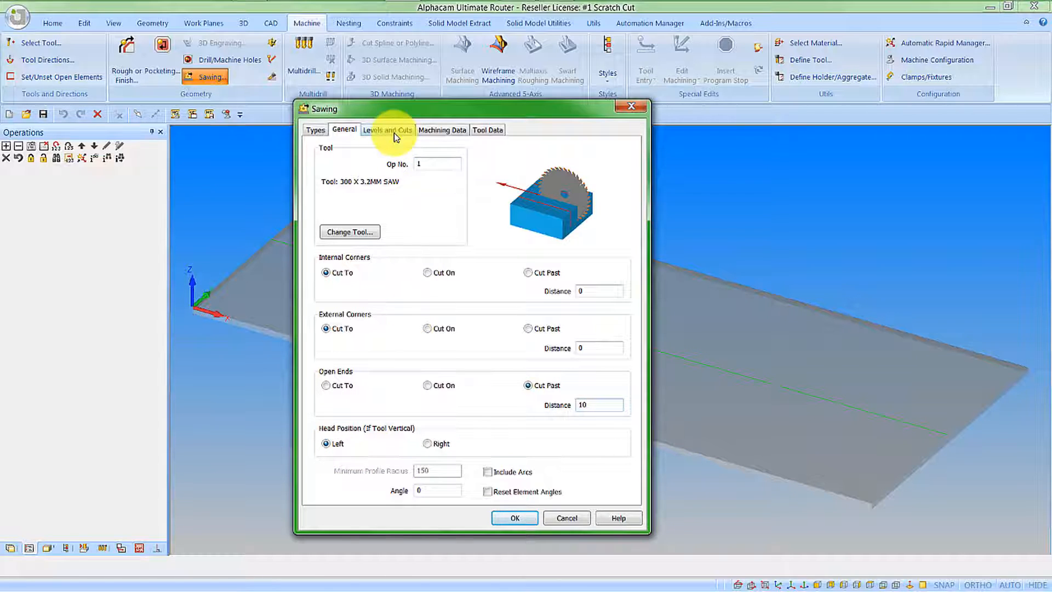
- Enable a scratch cut of depth 1 running opposite to the first cut
left_click(387, 130)
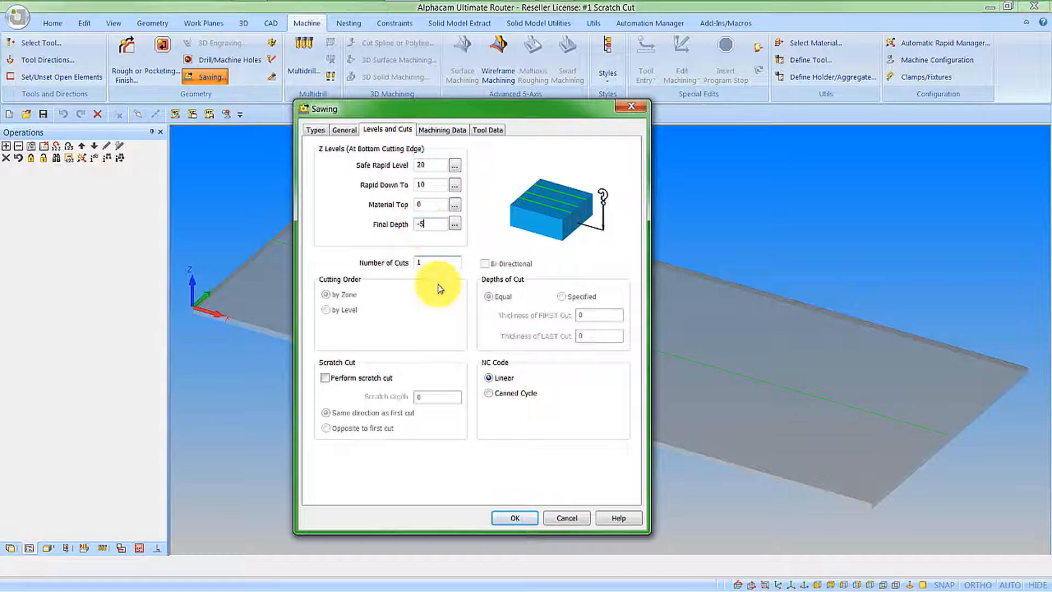
mouse_move(353, 364)
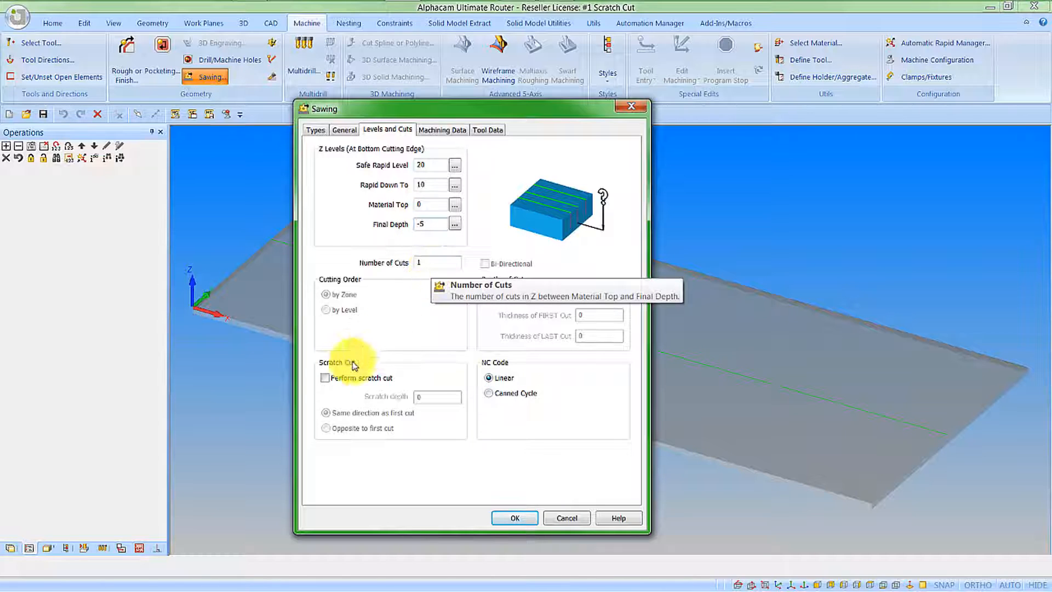
left_click(325, 378)
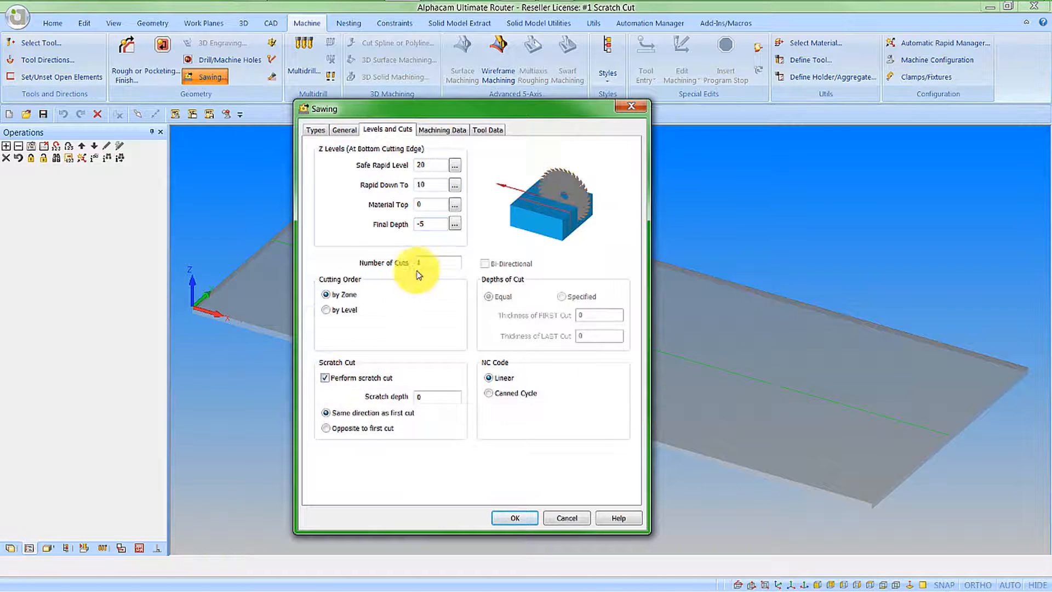
mouse_move(436, 262)
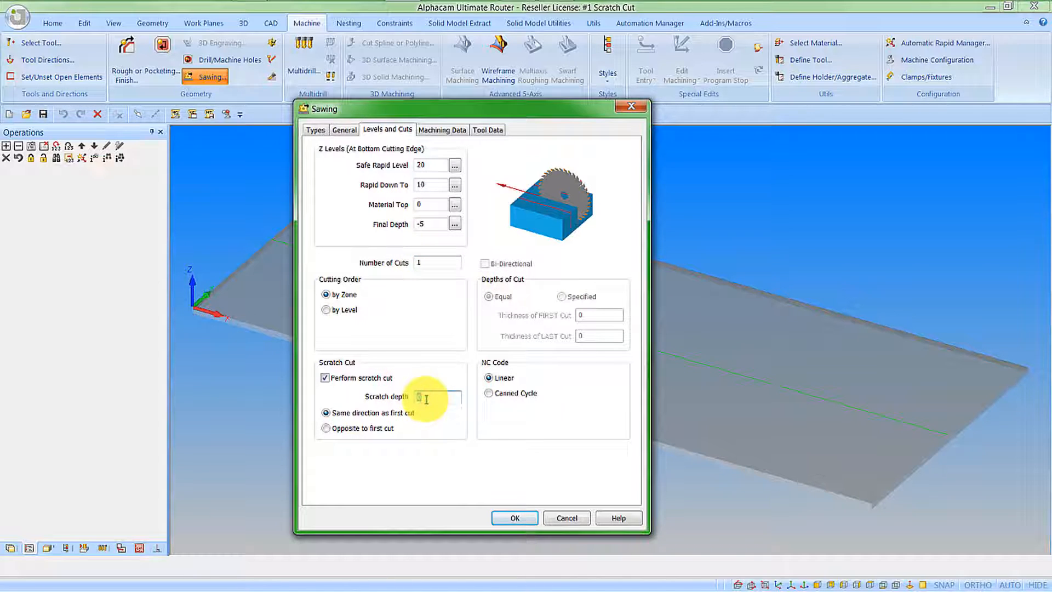
type("1")
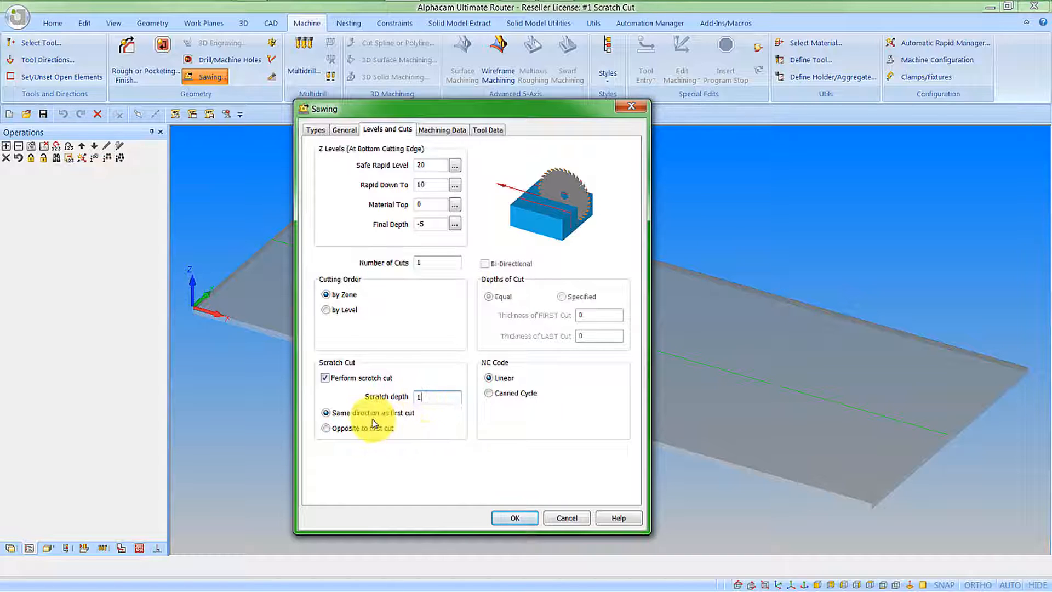
mouse_move(400, 431)
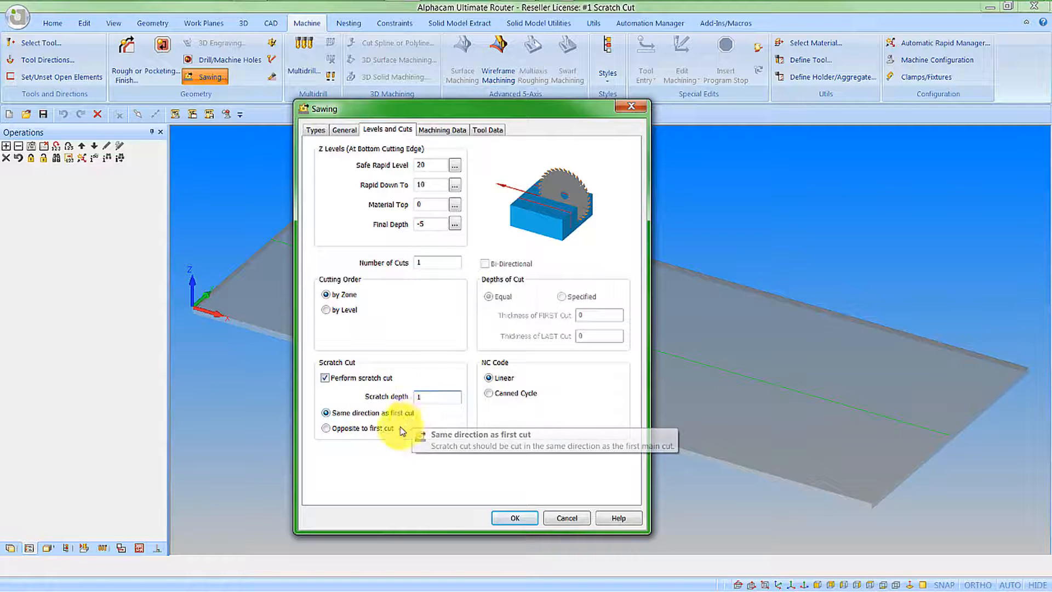
left_click(326, 428)
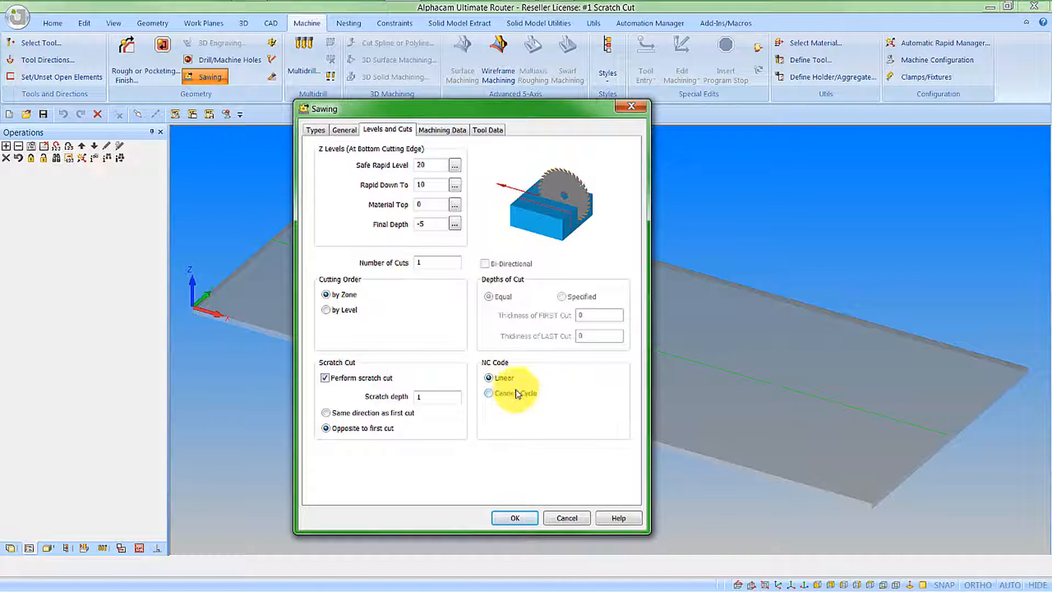
mouse_move(515, 401)
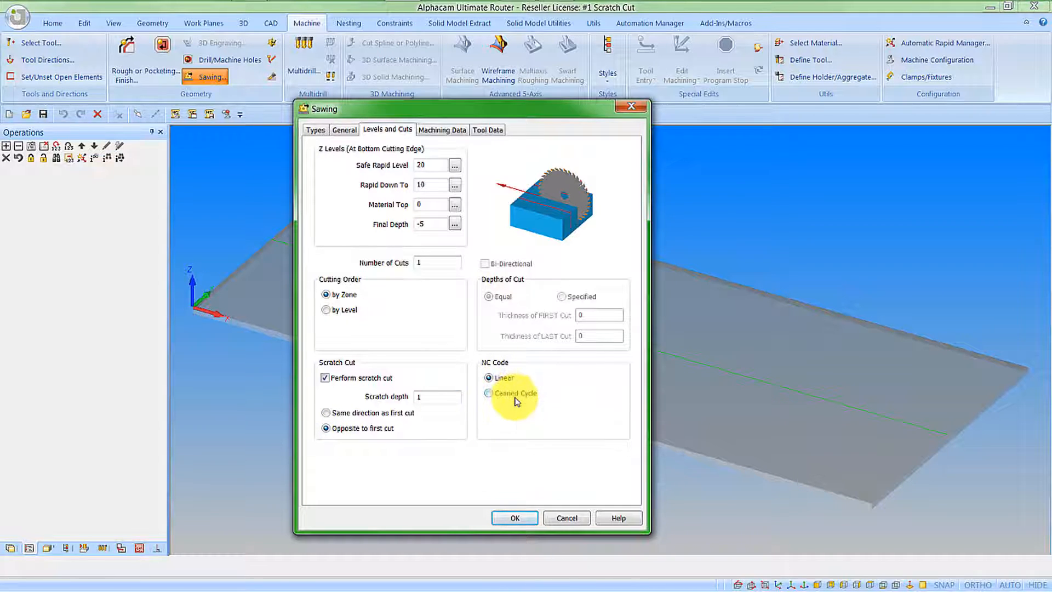
mouse_move(516, 402)
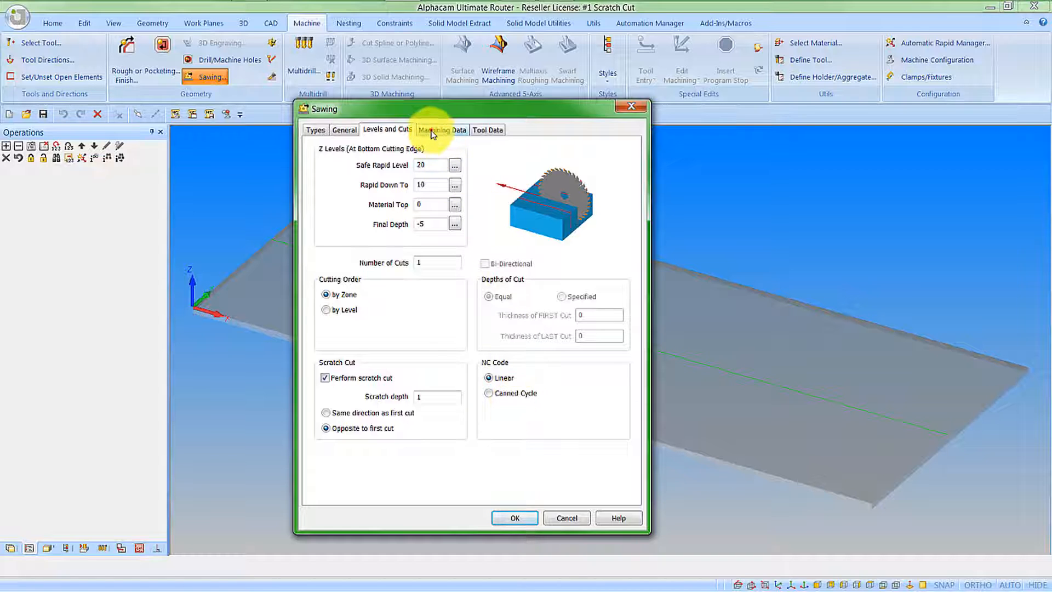
- Review stock-to-leave and speeds/feeds, then generate the saw toolpath along the board line
left_click(441, 129)
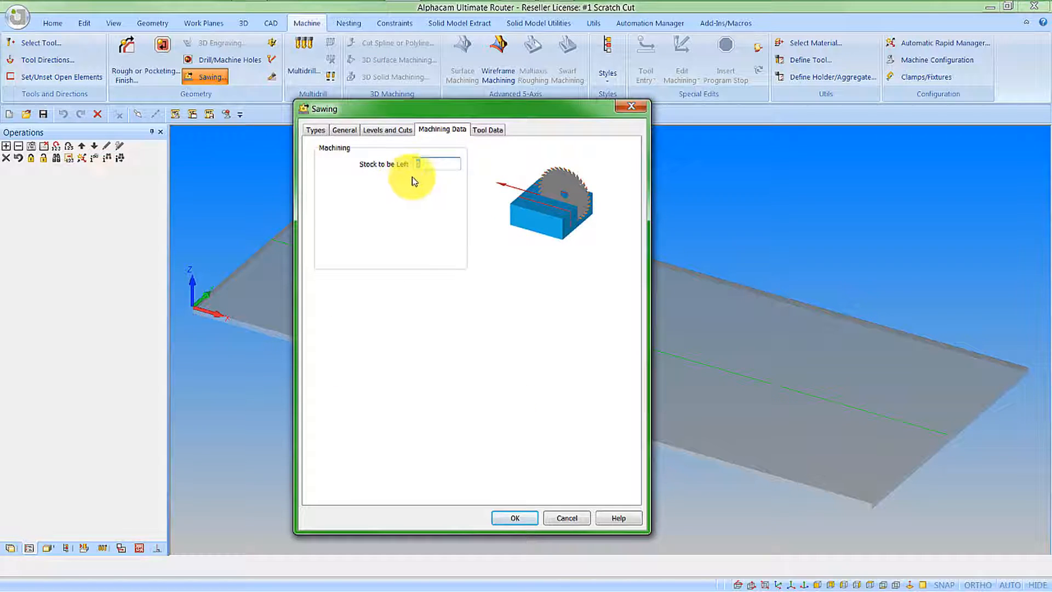
left_click(487, 130)
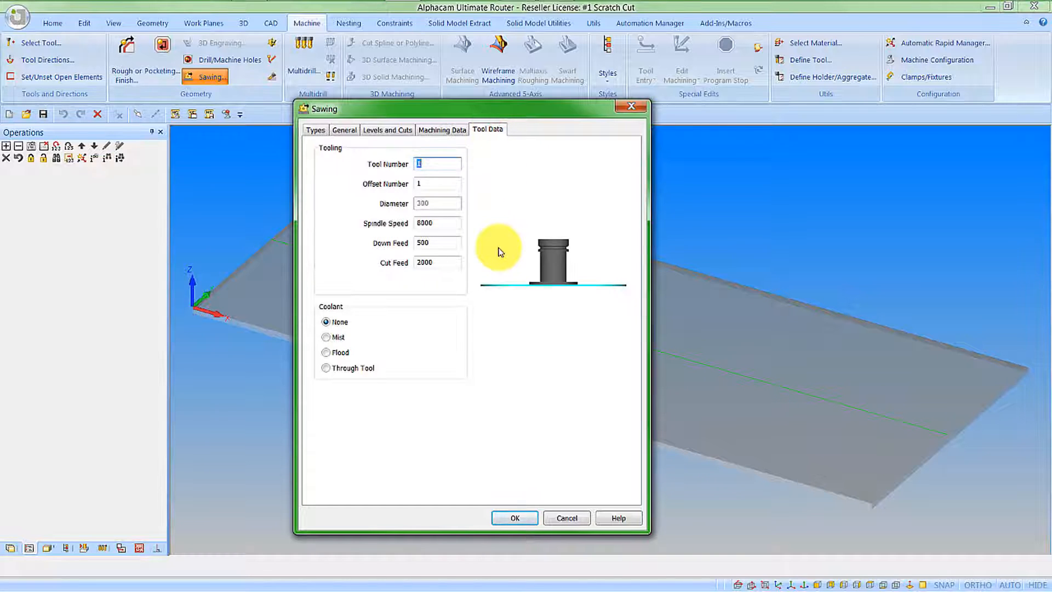
mouse_move(532, 328)
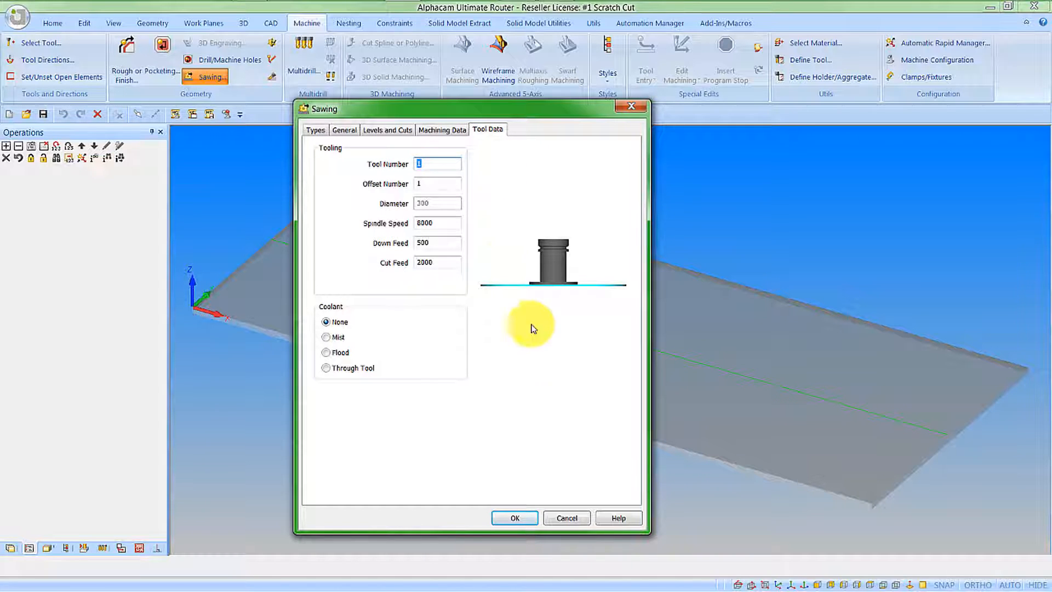
left_click(515, 517)
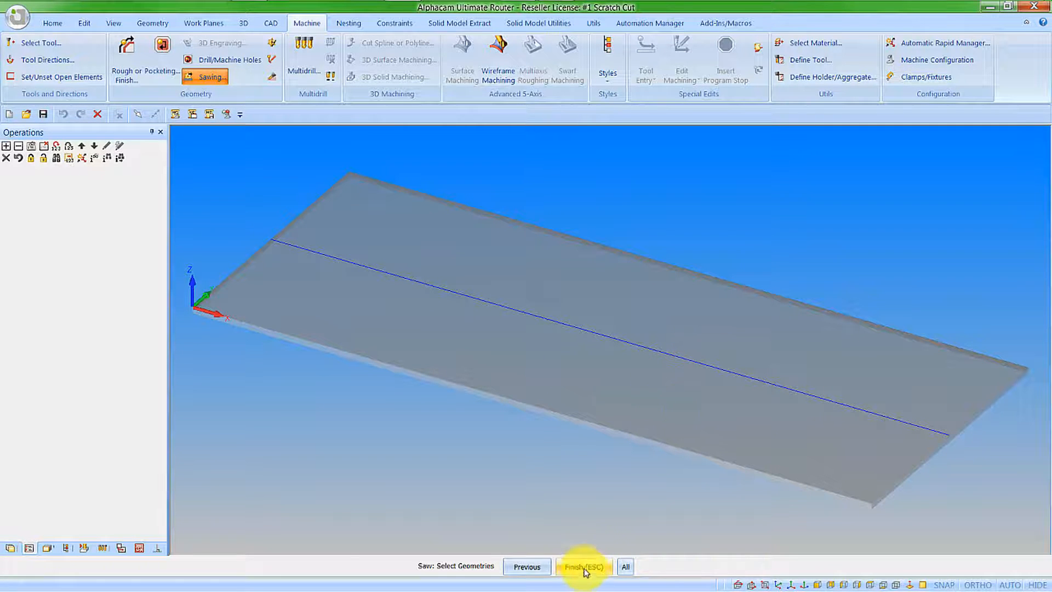
left_click(583, 566)
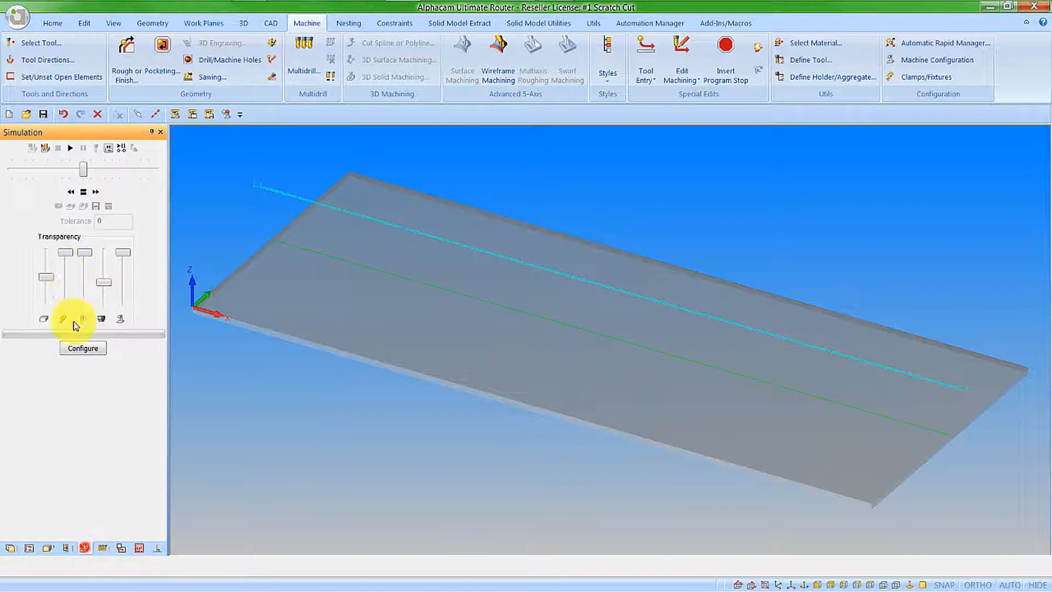
- Play the solid simulation of the saw cut at increased speed until it finishes
left_click(70, 148)
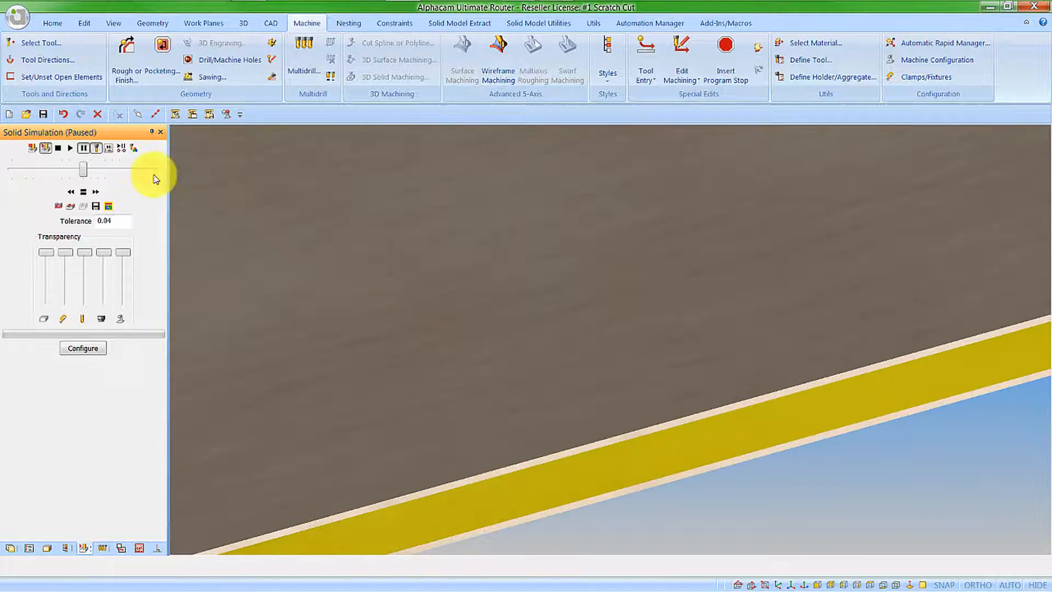
left_click(69, 149)
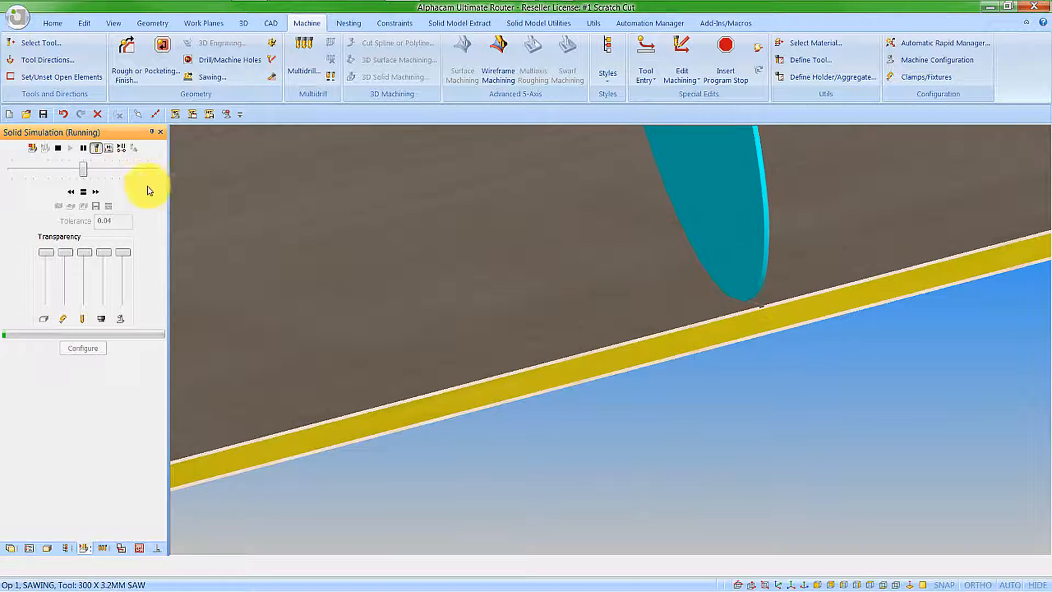
left_click(96, 191)
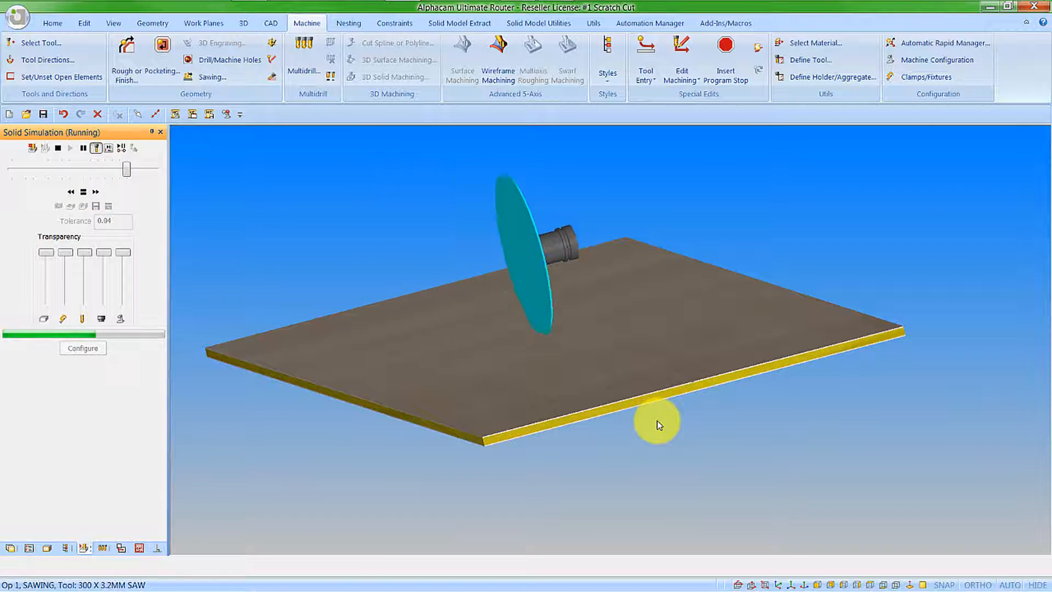
left_click(58, 148)
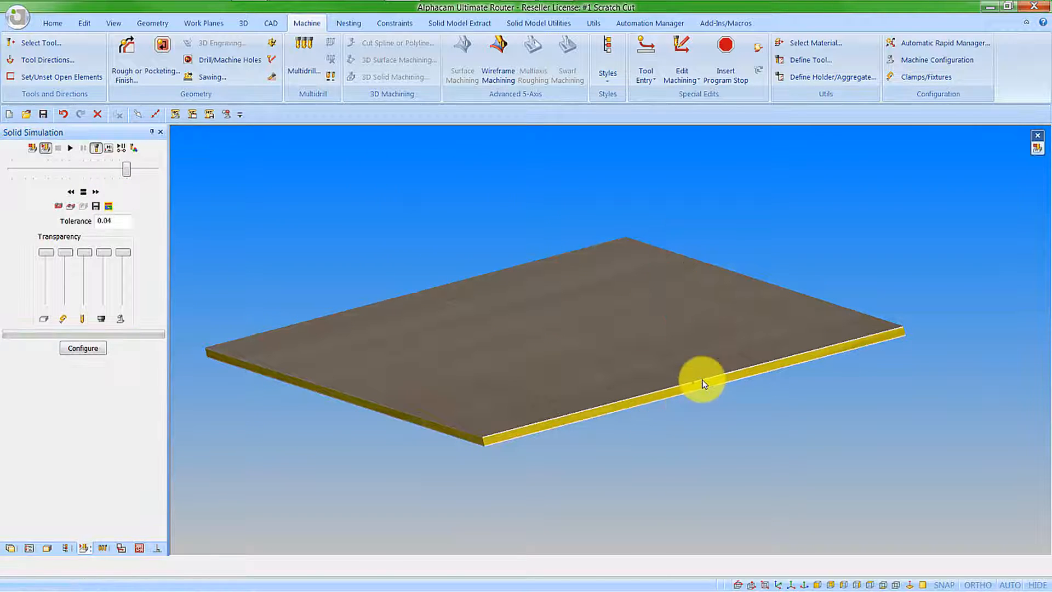
scroll("up", 3)
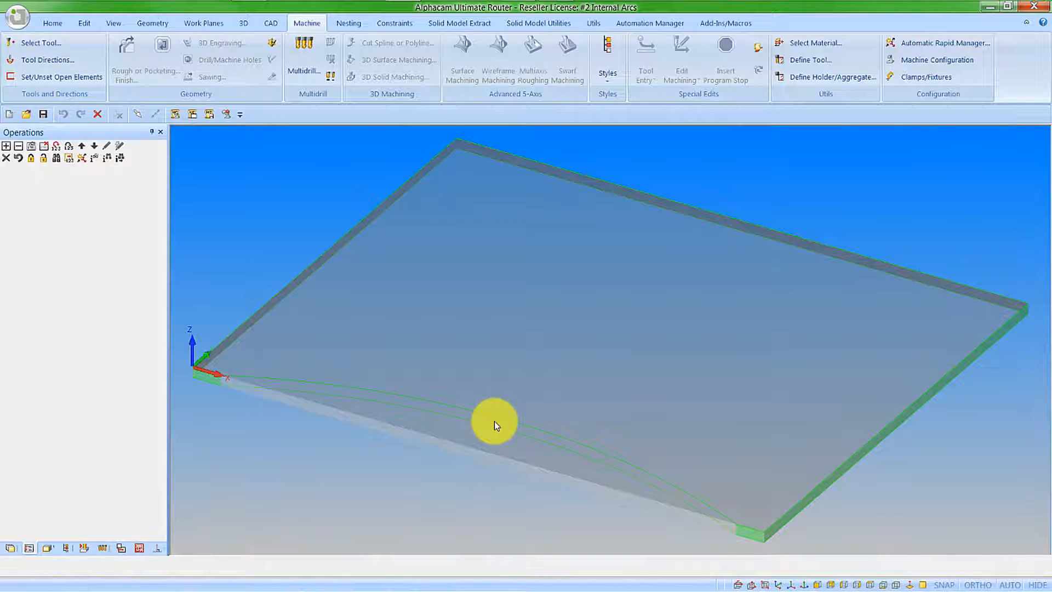
mouse_move(264, 237)
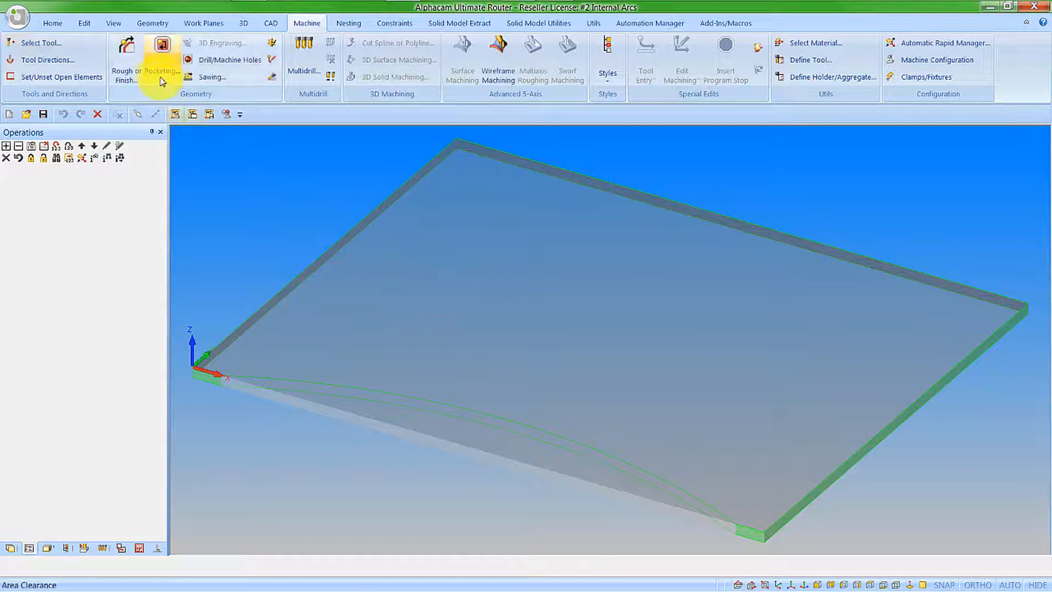
- Set a new sawing operation to cut internal arcs with automatic blade tilting, then view Levels and Cuts
left_click(212, 77)
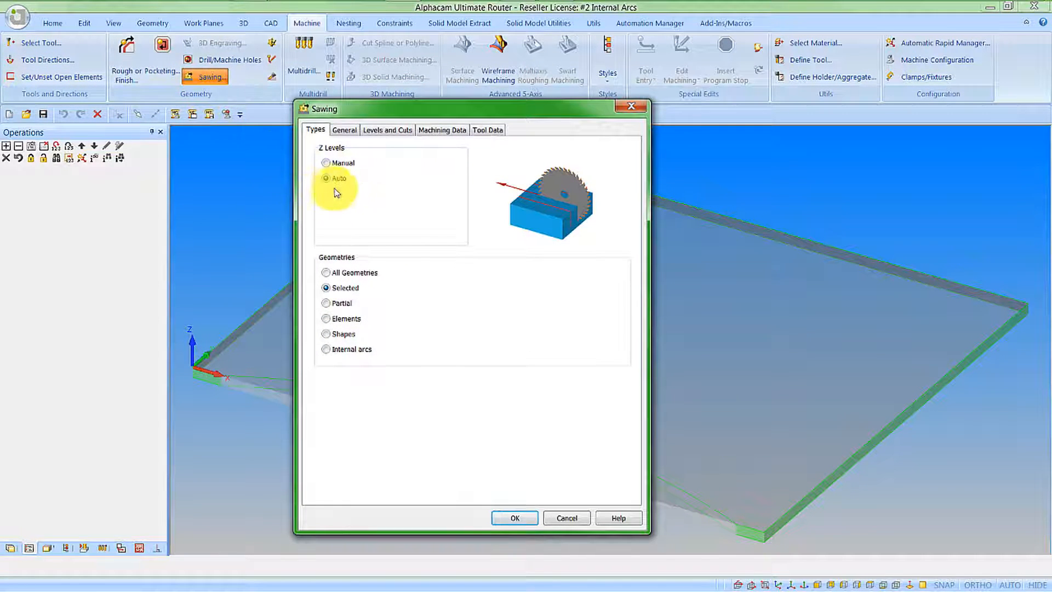
mouse_move(340, 183)
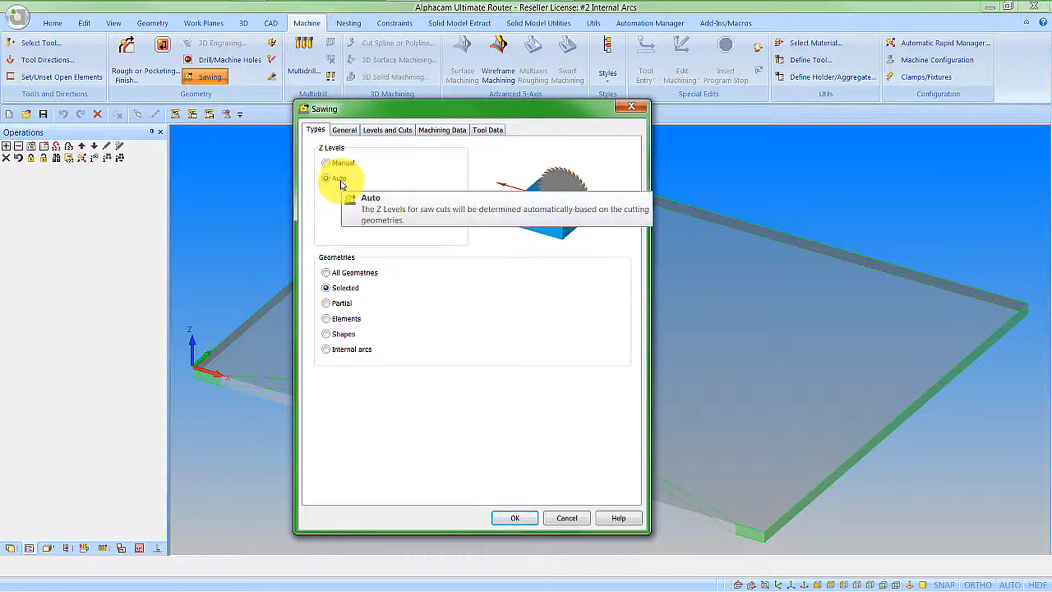
mouse_move(366, 353)
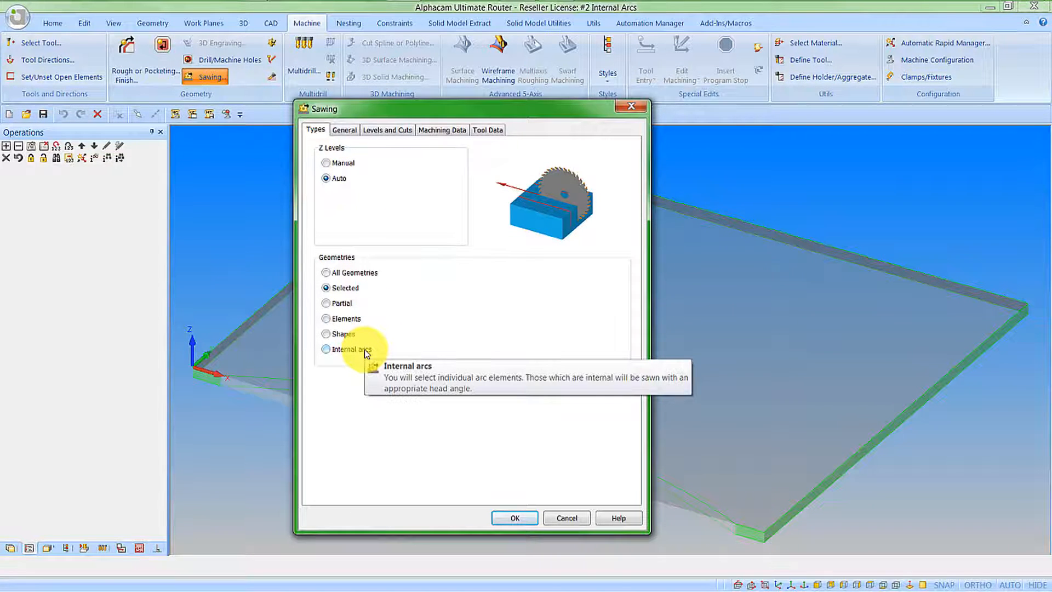
left_click(326, 349)
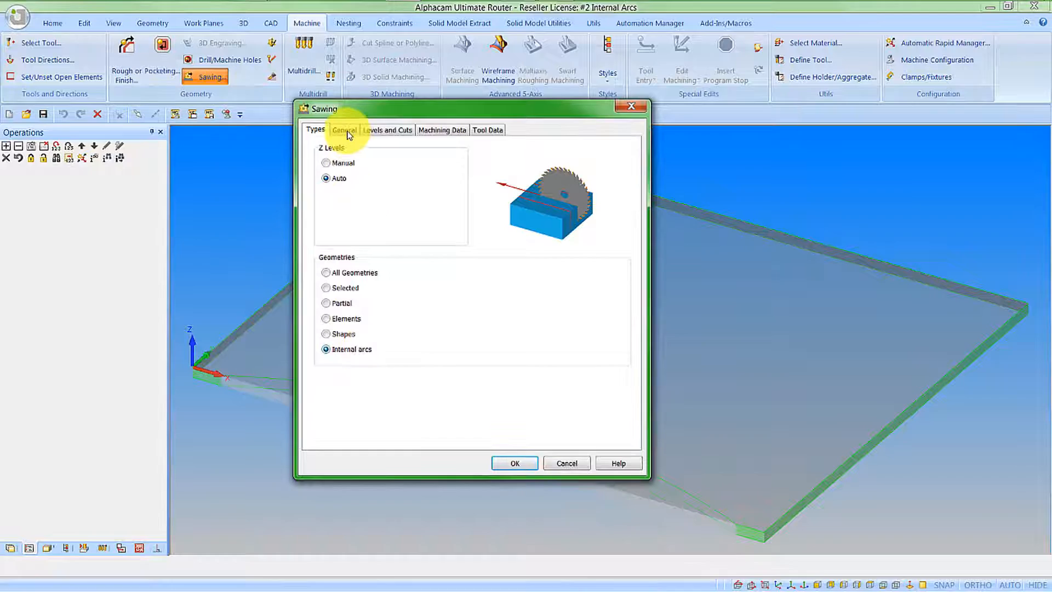
left_click(343, 130)
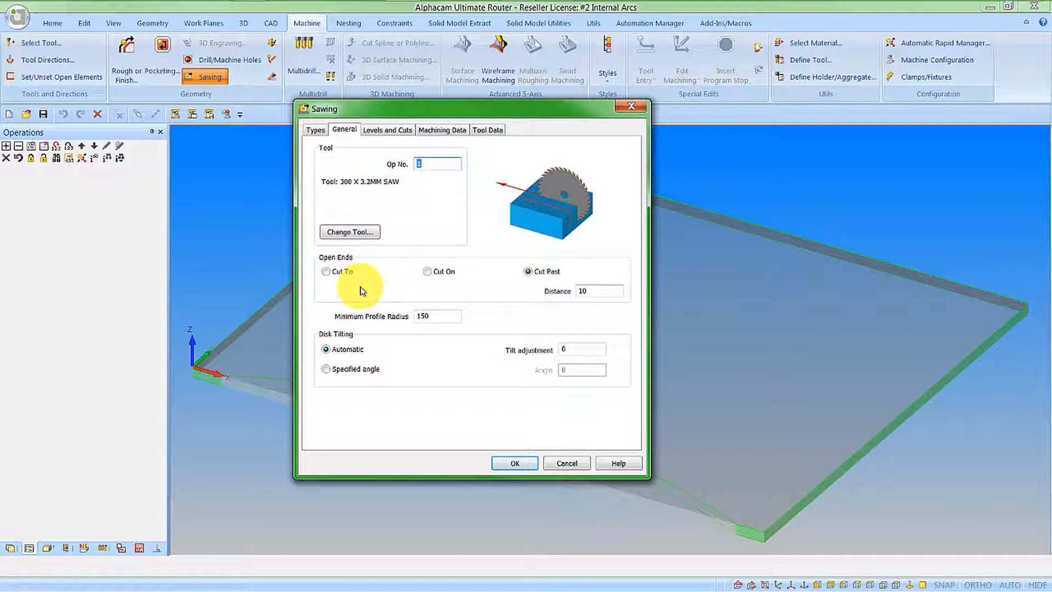
mouse_move(358, 298)
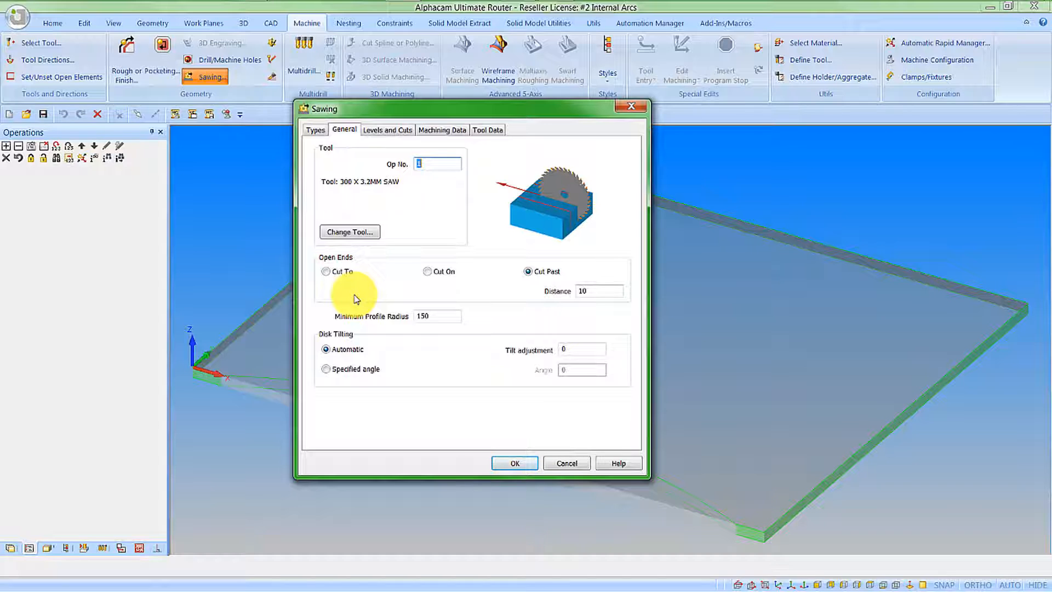
mouse_move(567, 303)
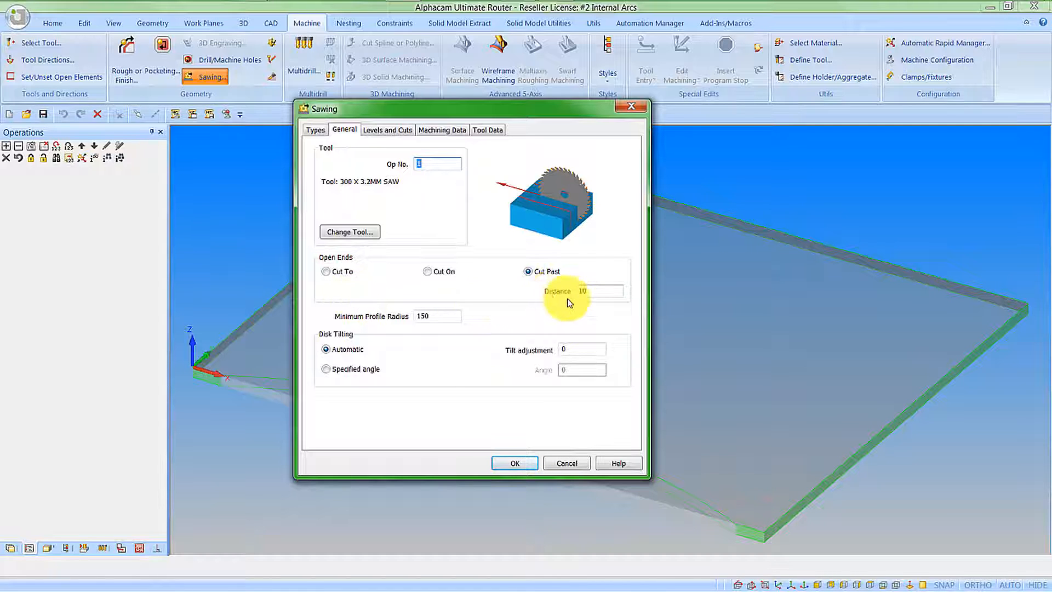
mouse_move(339, 349)
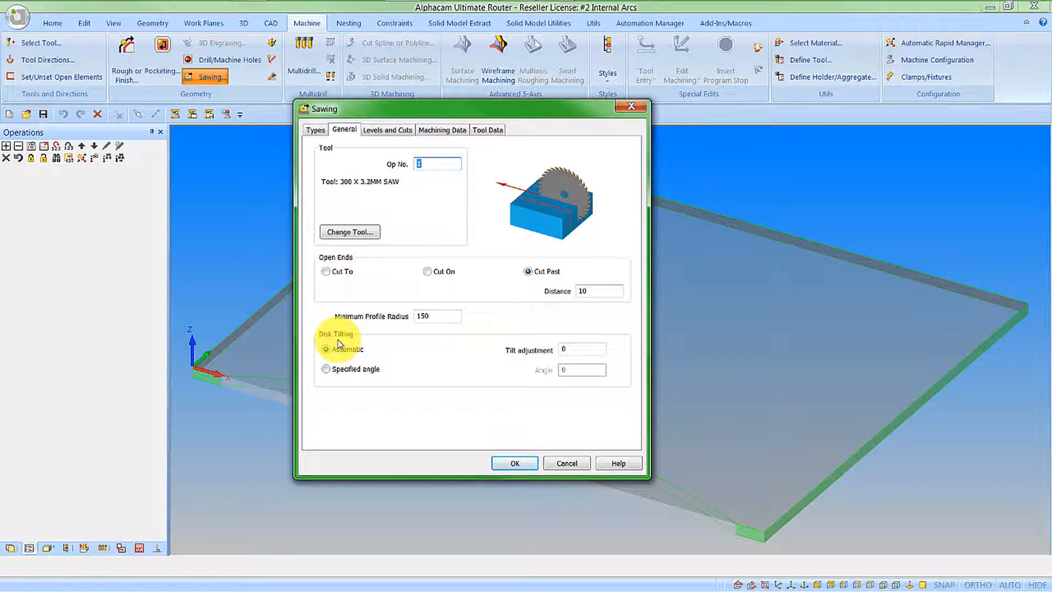
mouse_move(341, 352)
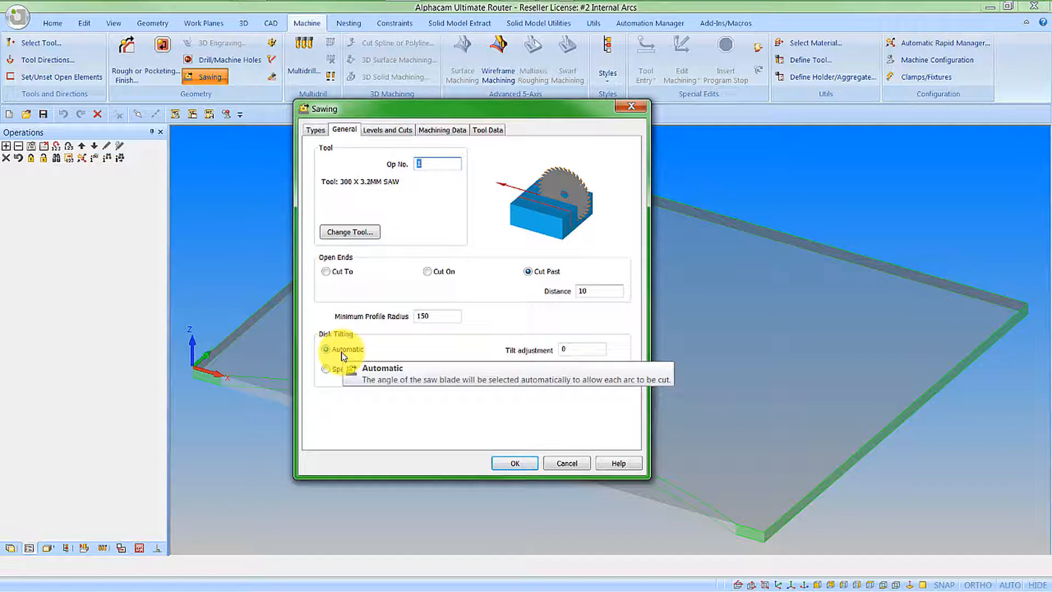
mouse_move(416, 368)
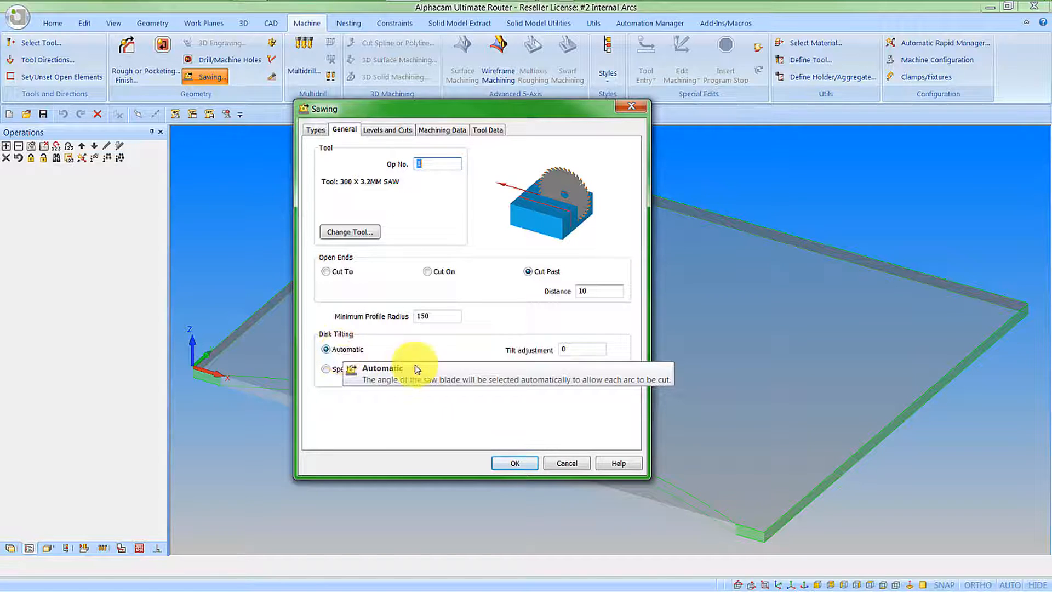
mouse_move(574, 349)
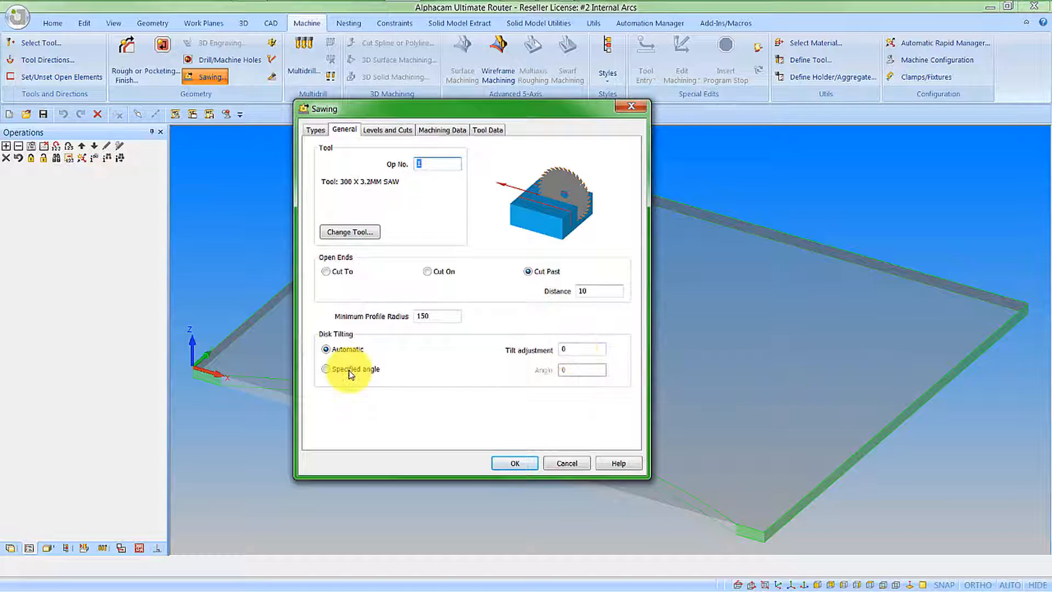
left_click(326, 368)
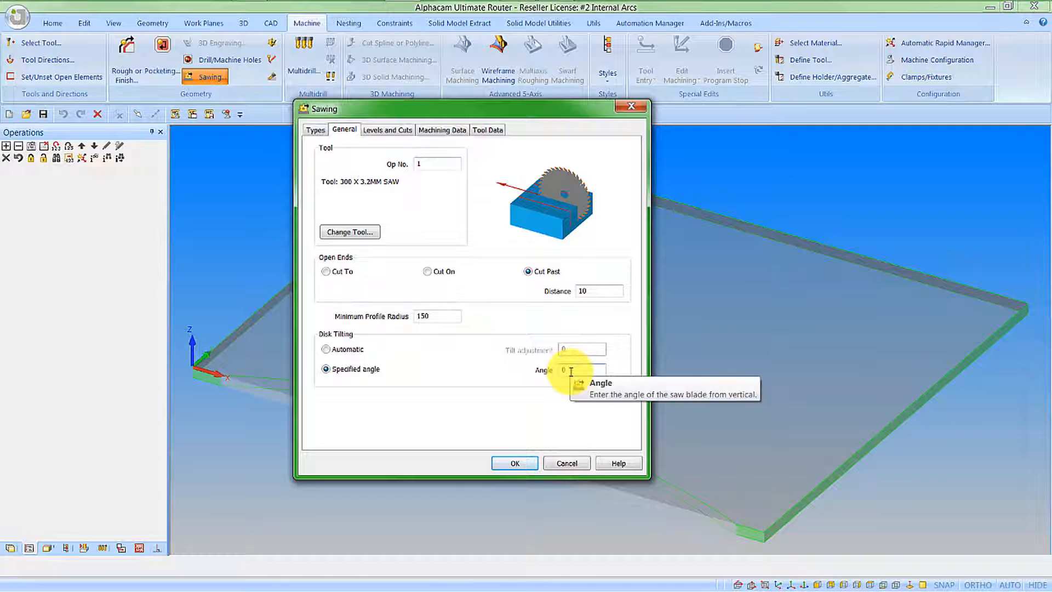
left_click(327, 349)
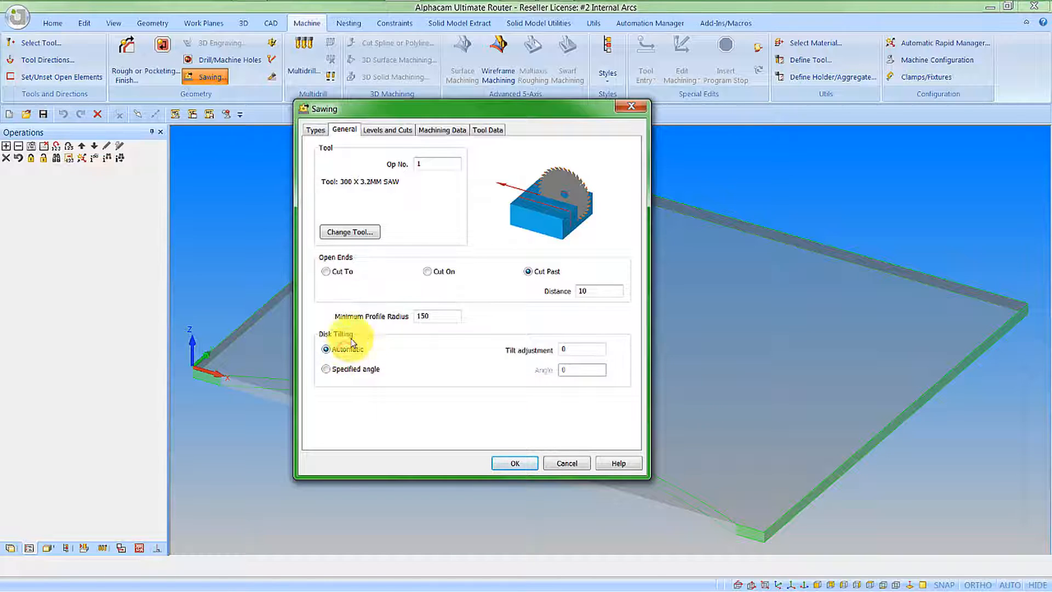
left_click(387, 129)
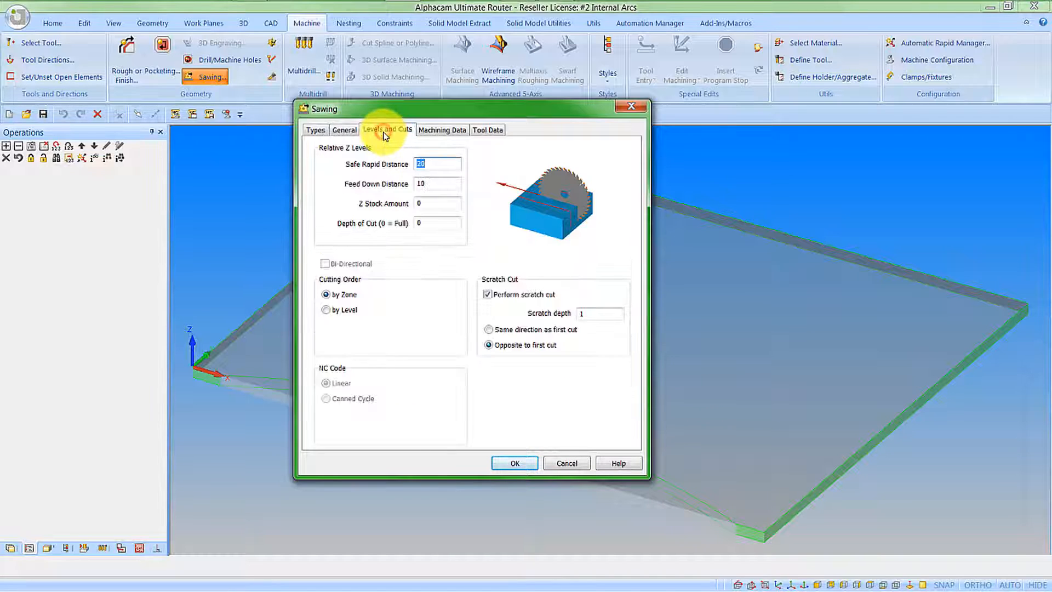
mouse_move(427, 203)
type("-2")
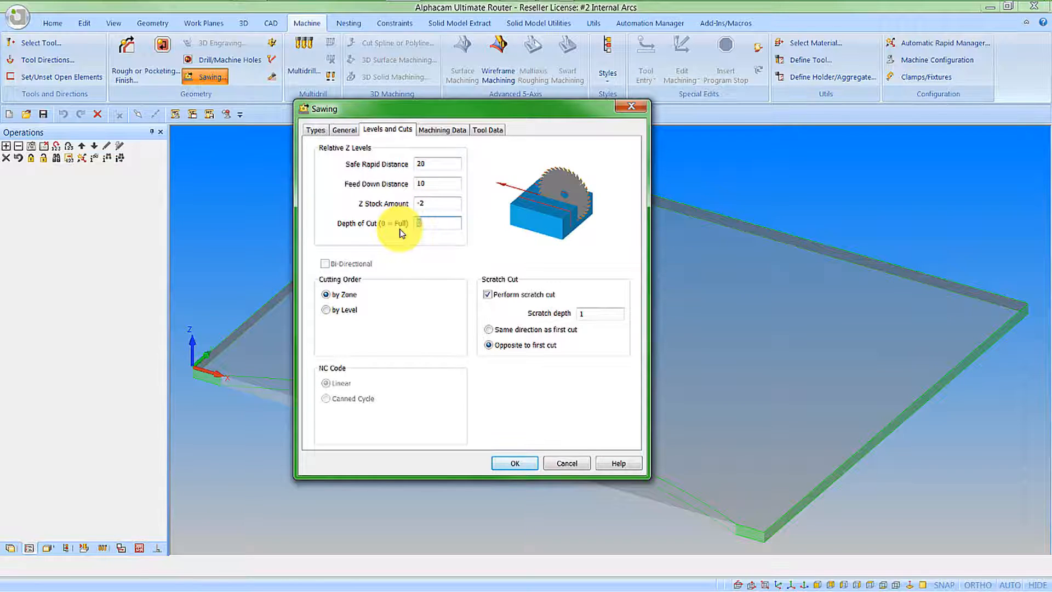
- Enter a cut depth value of 8, then enable Auto Lead In/Out and edit its settings
type("8")
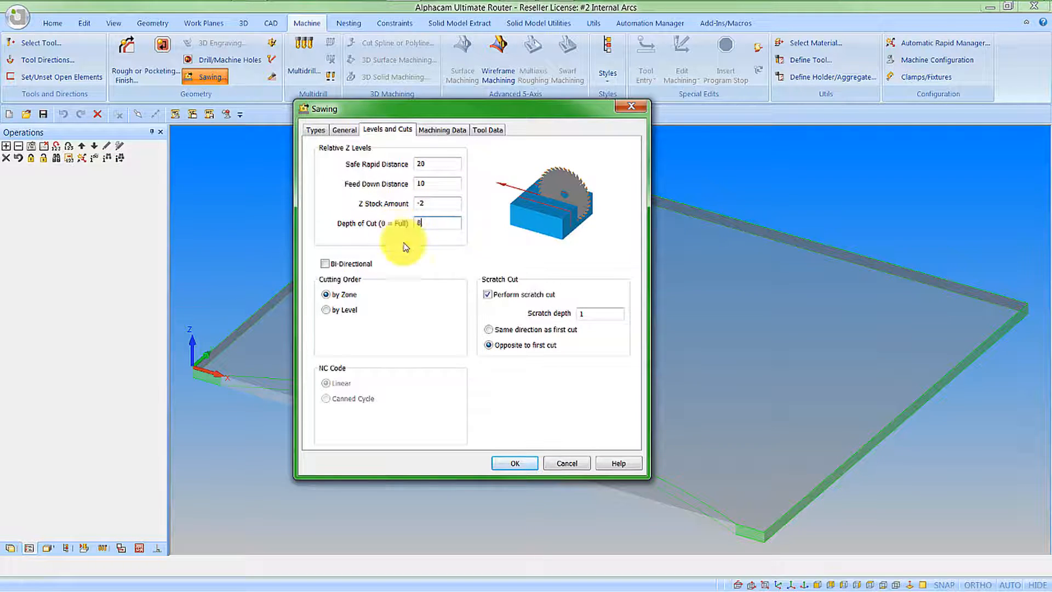
mouse_move(487, 294)
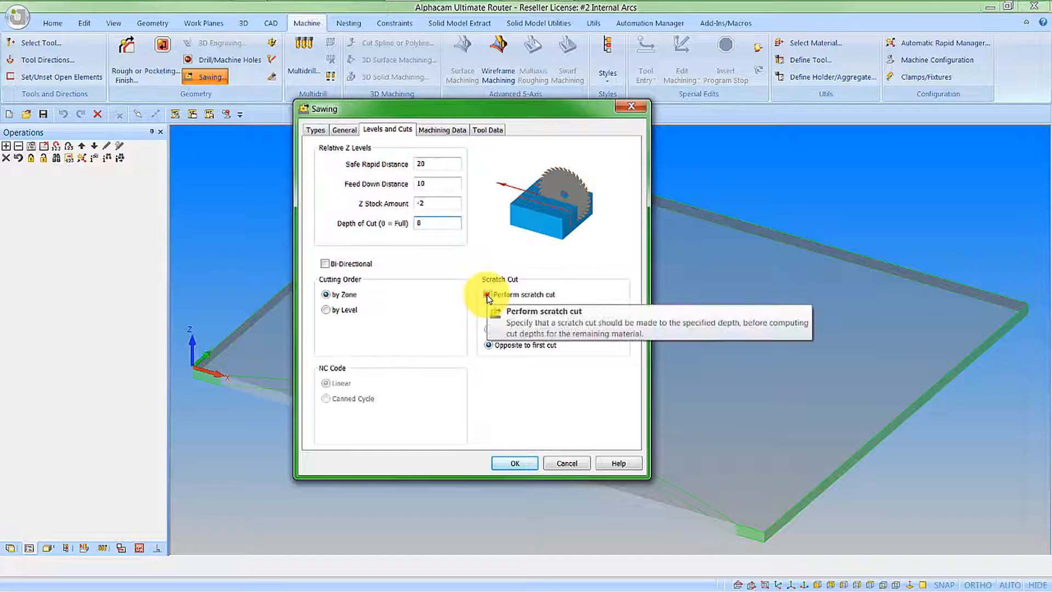
left_click(441, 129)
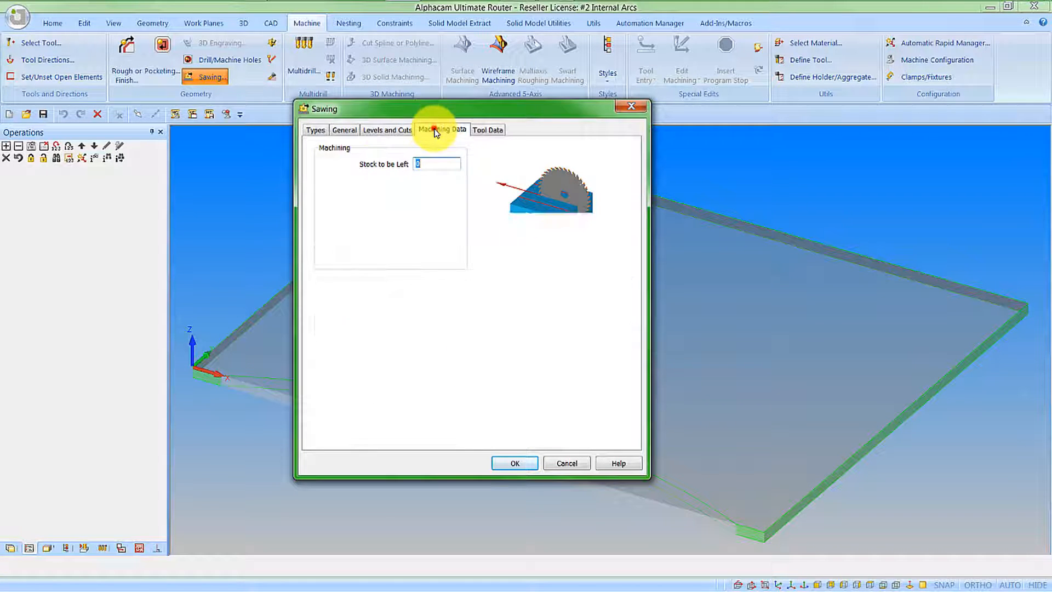
left_click(441, 129)
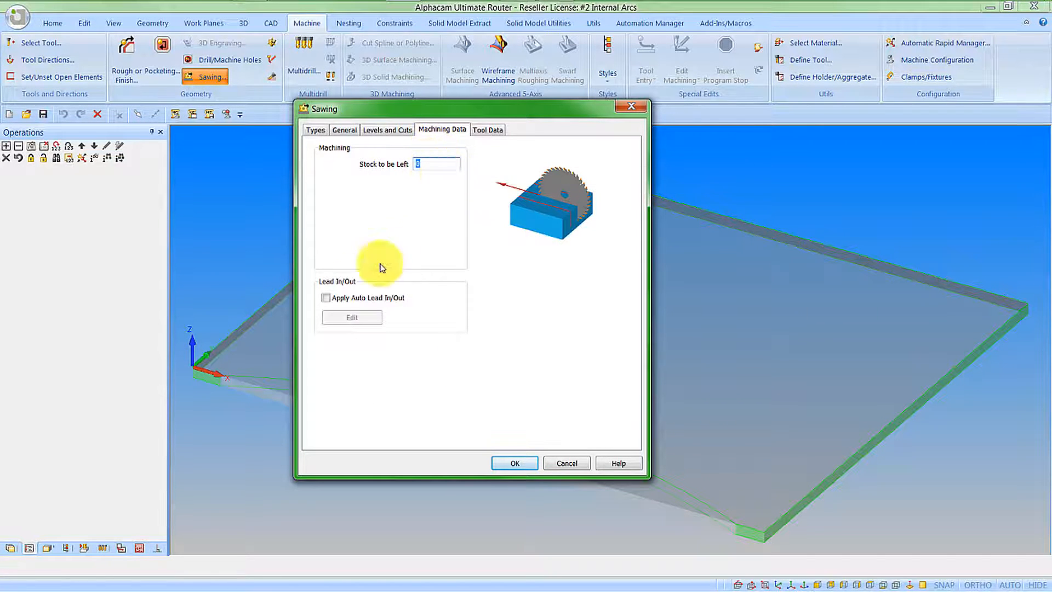
left_click(326, 297)
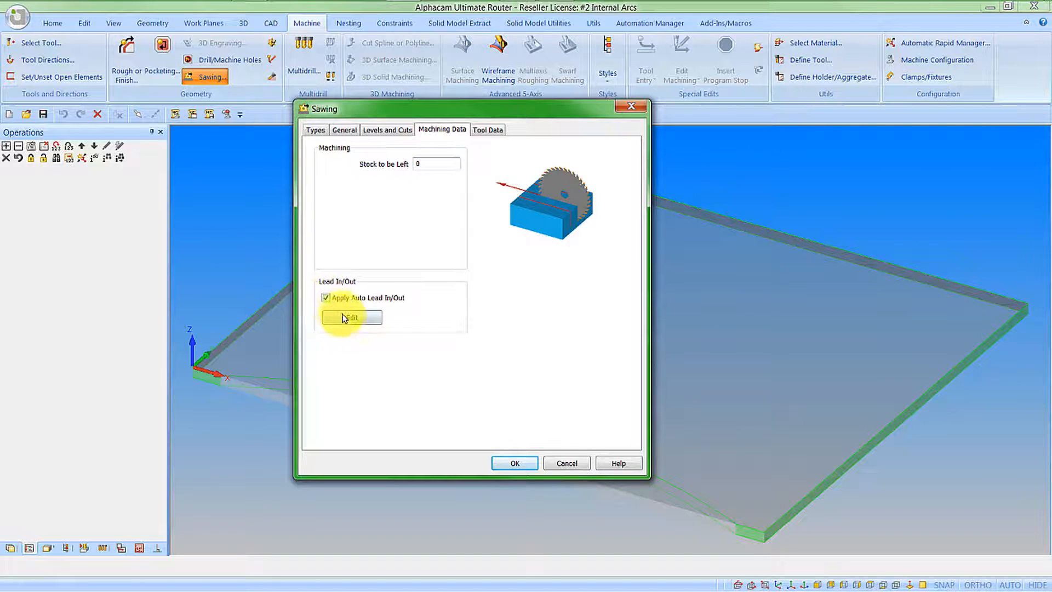
left_click(350, 318)
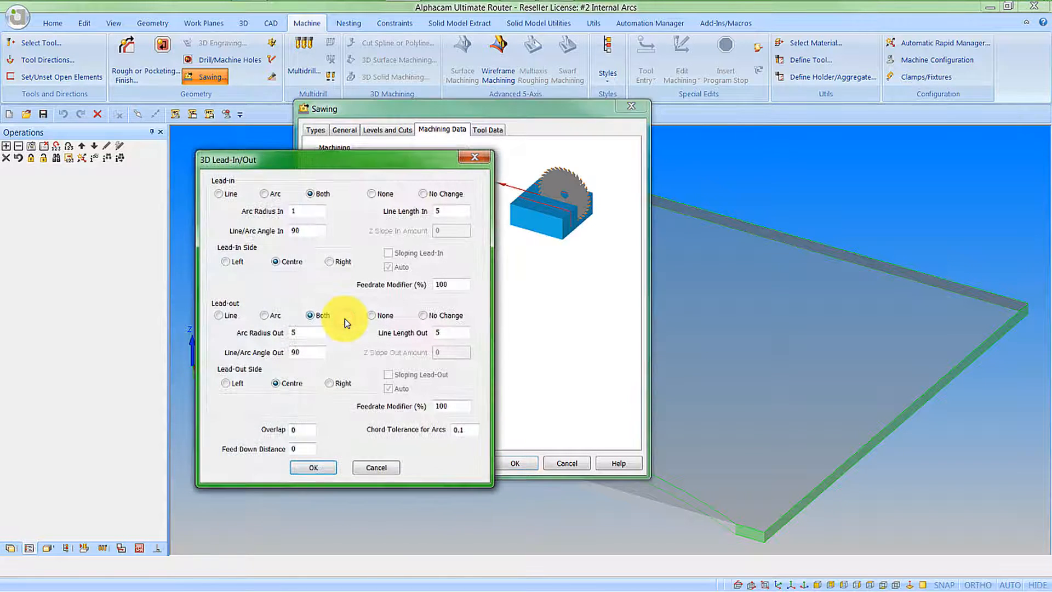
mouse_move(282, 183)
type("10")
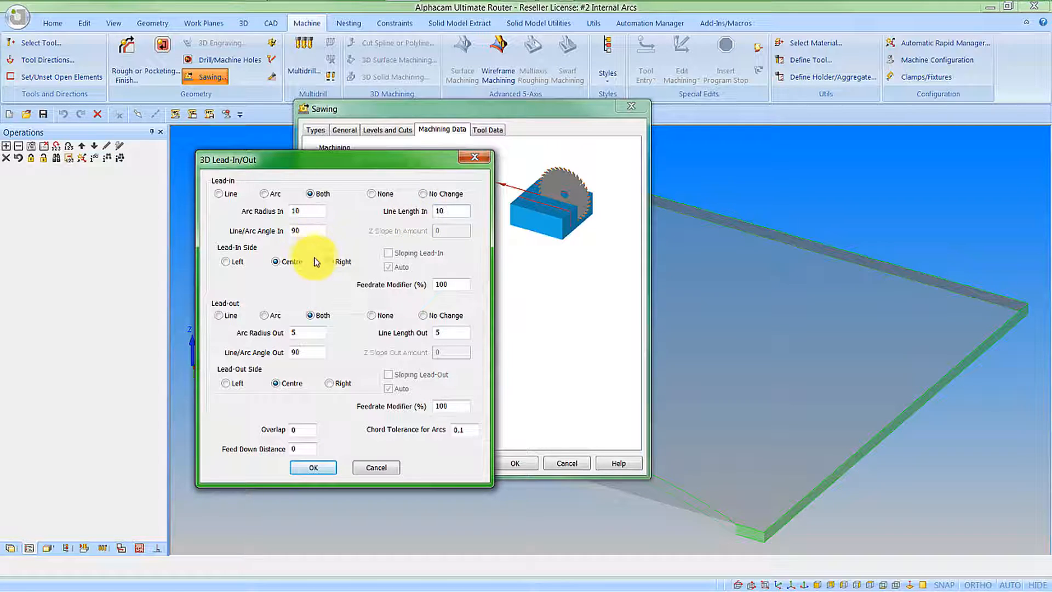
- Place lead-in and lead-out arcs and lines of 10 on the right, and accept
left_click(329, 262)
type("10")
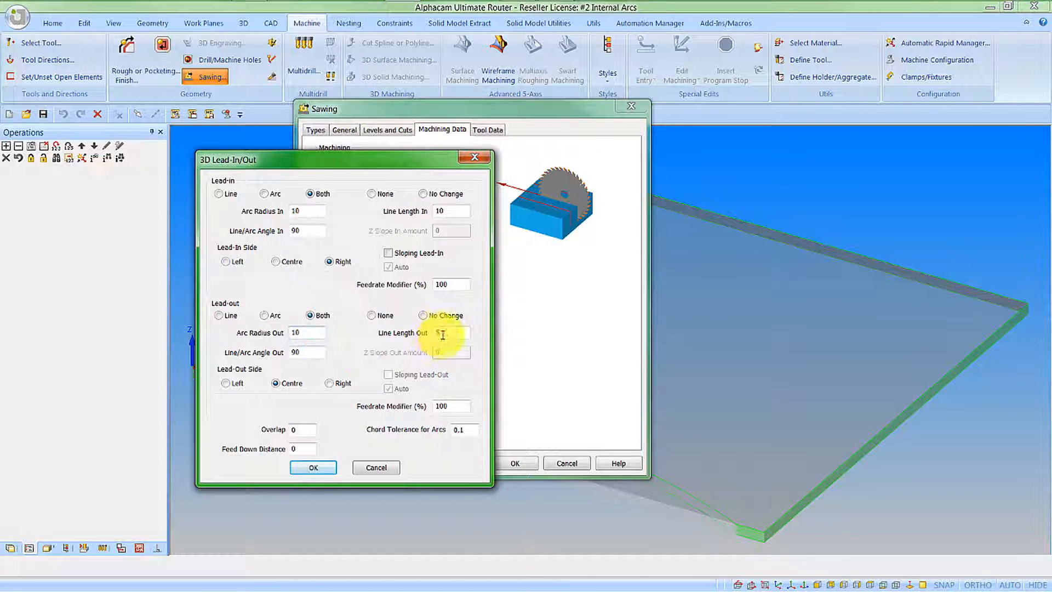
left_click(329, 383)
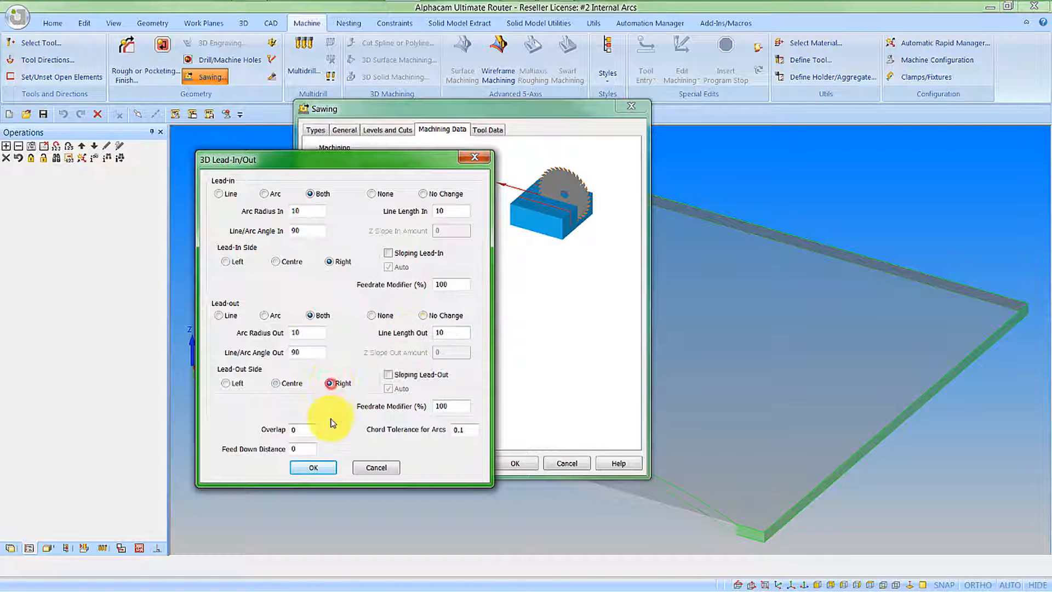
left_click(313, 466)
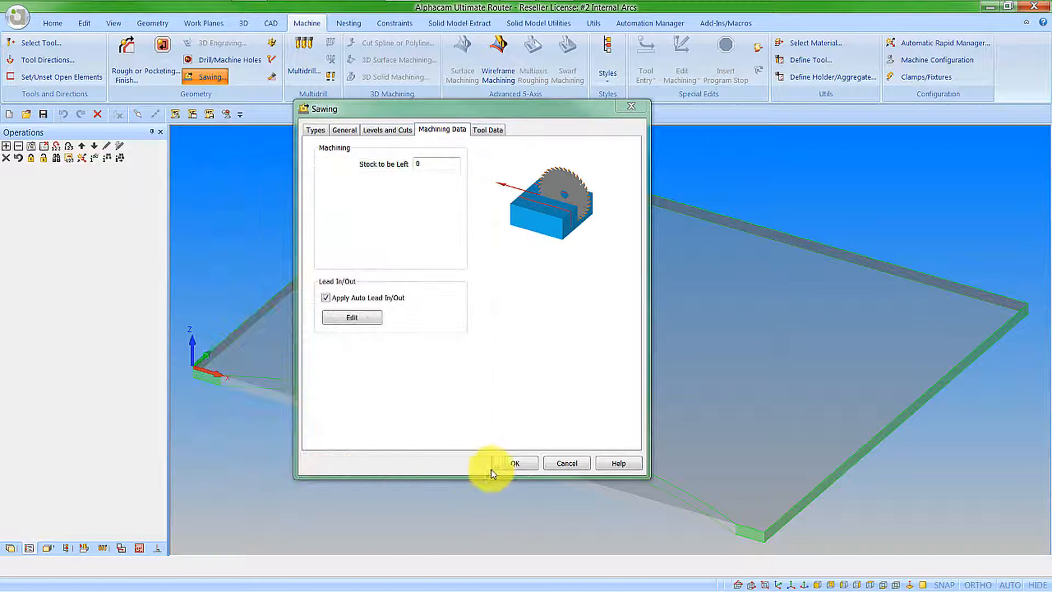
left_click(514, 463)
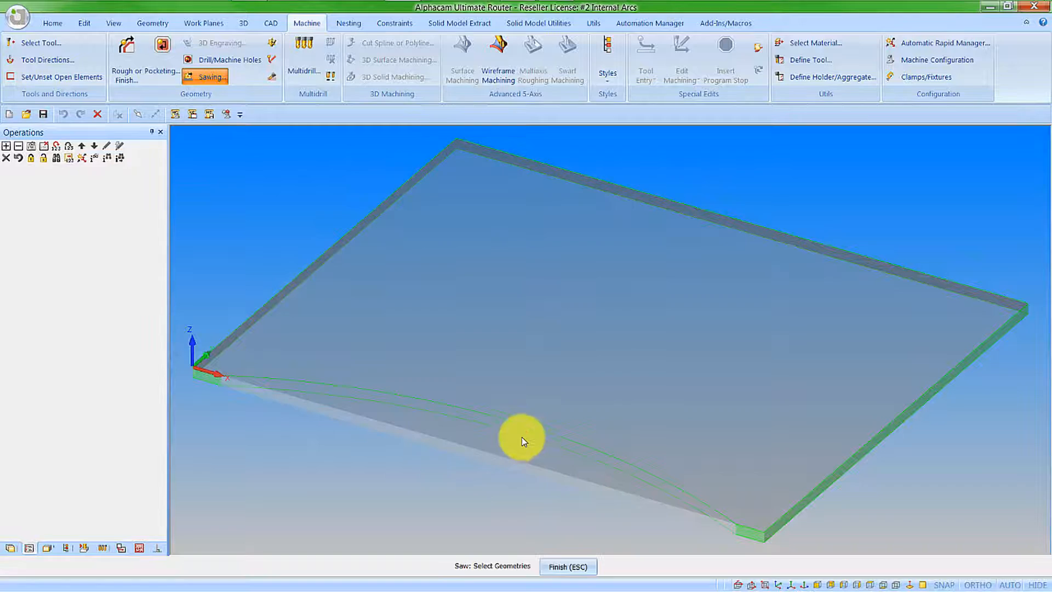
- Pick the curved arc lines for the saw toolpath, then play and stop the simulation
left_click(567, 565)
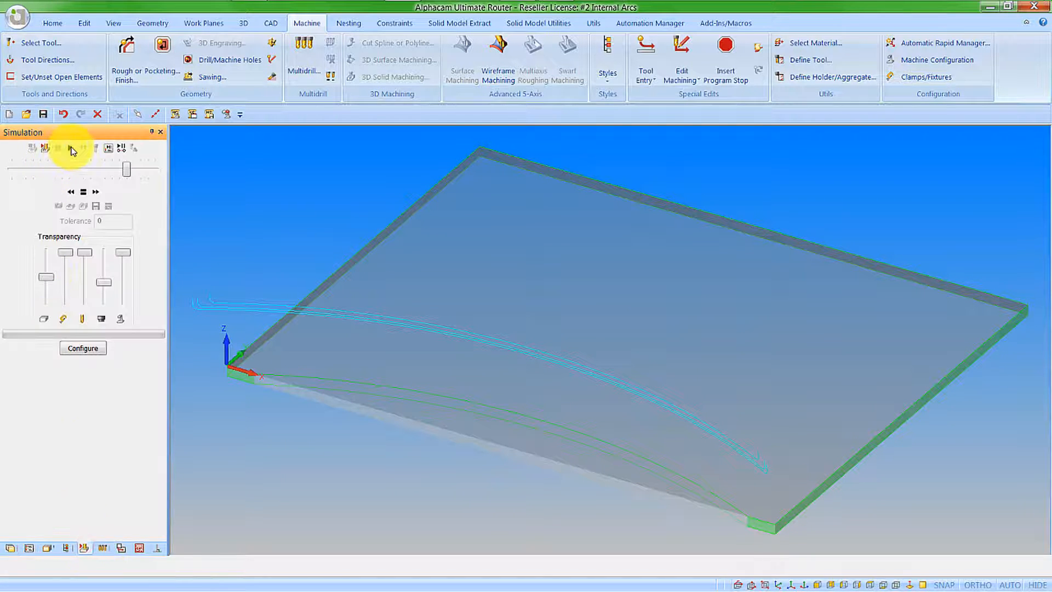
left_click(57, 148)
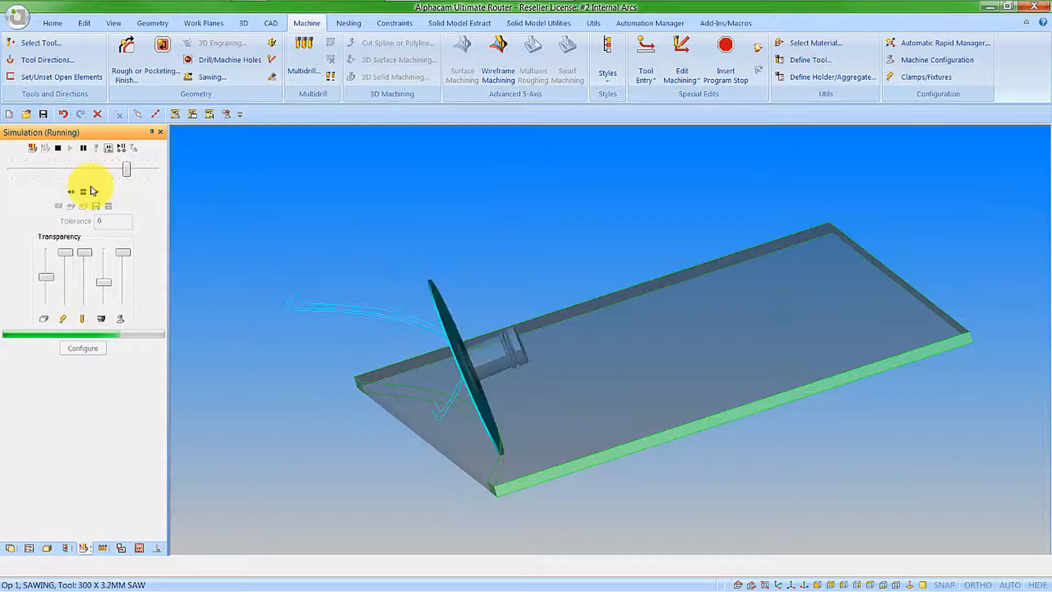
left_click(57, 149)
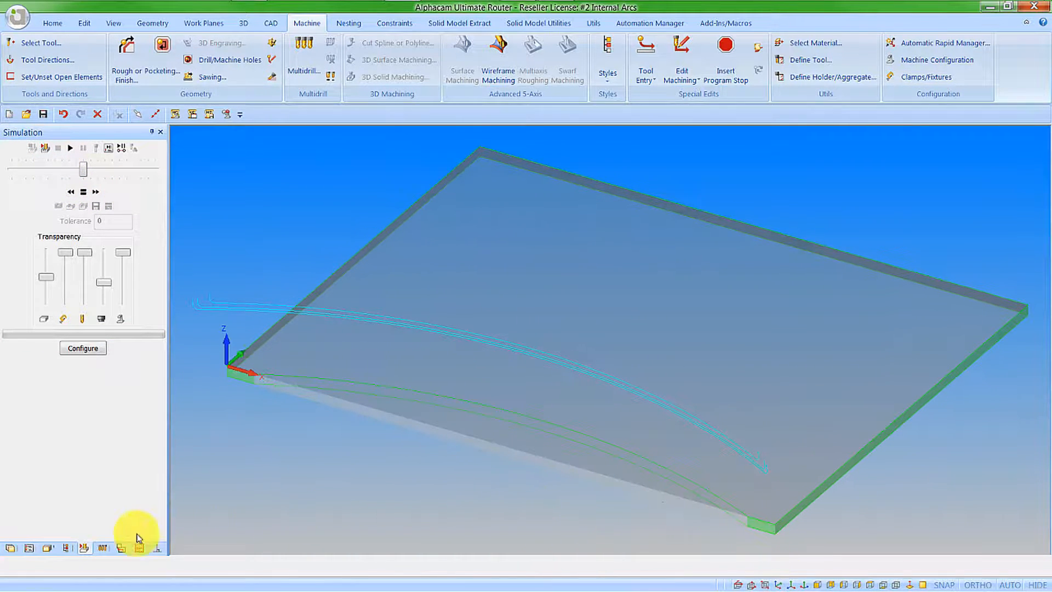
- Open the #3 Cut Shape drawing via the Machine Configuration context menu
right_click(63, 307)
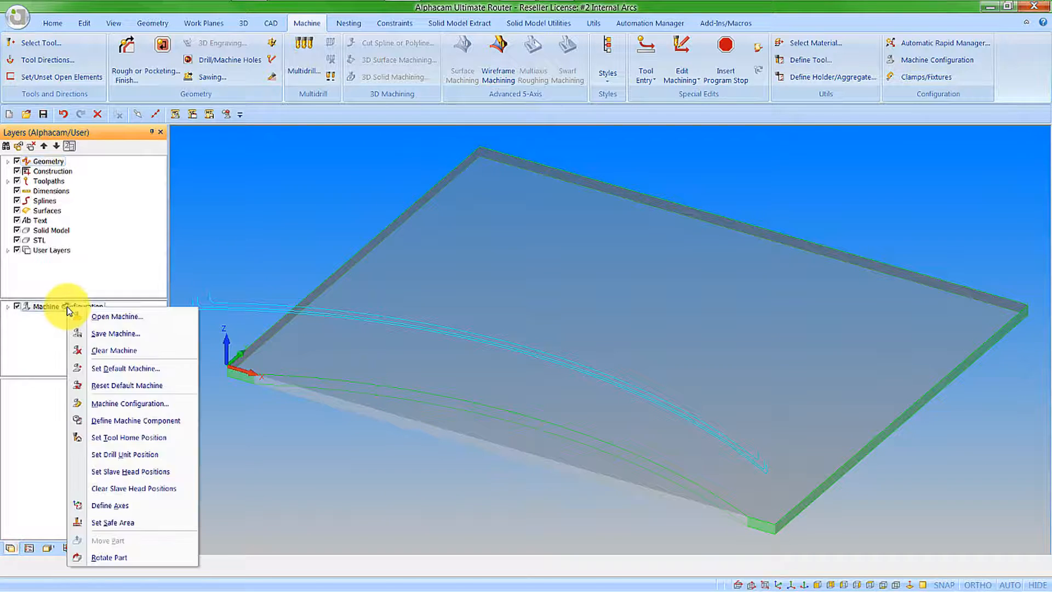
left_click(117, 316)
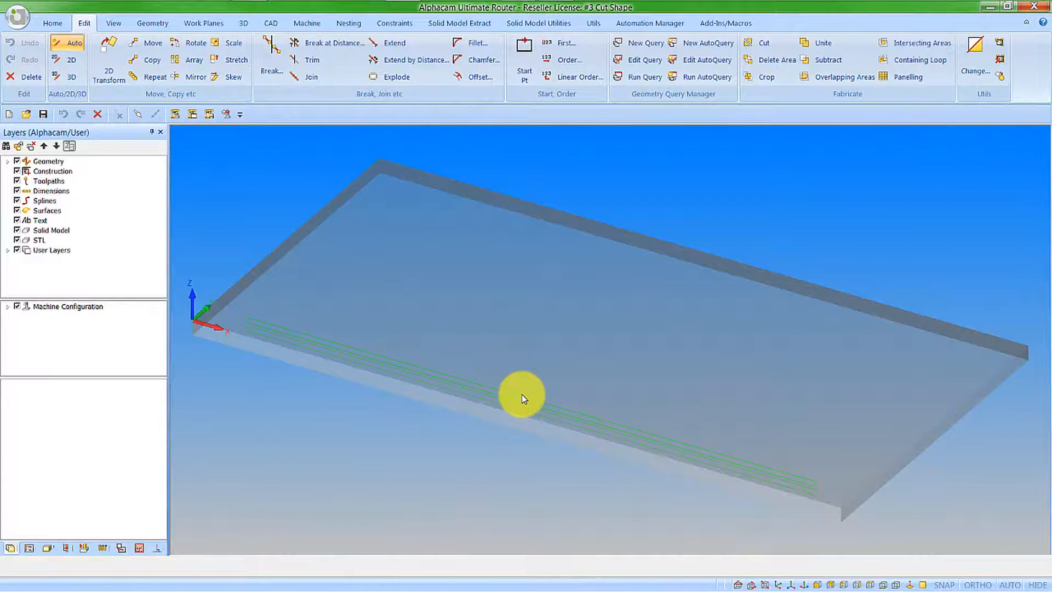
mouse_move(242, 325)
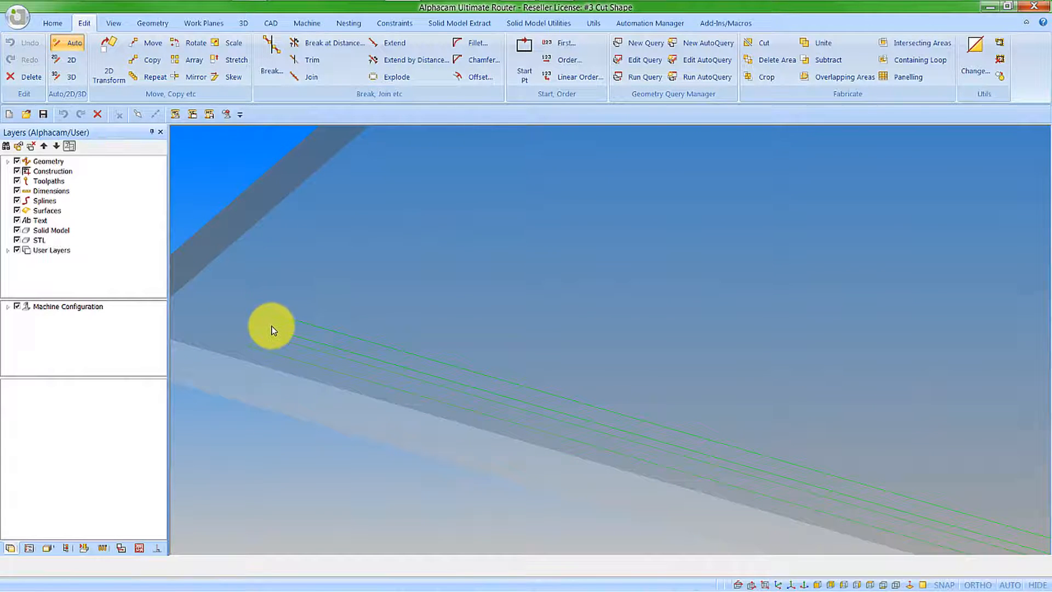
mouse_move(277, 322)
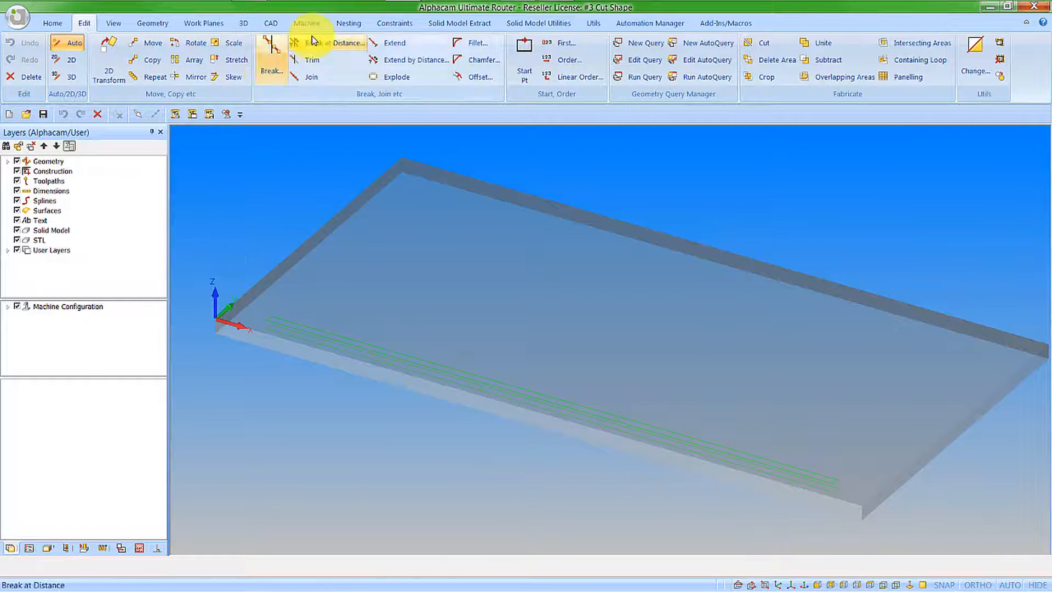
- Select the 300 x 3.2mm saw blade from the tool library as the current tool
left_click(305, 22)
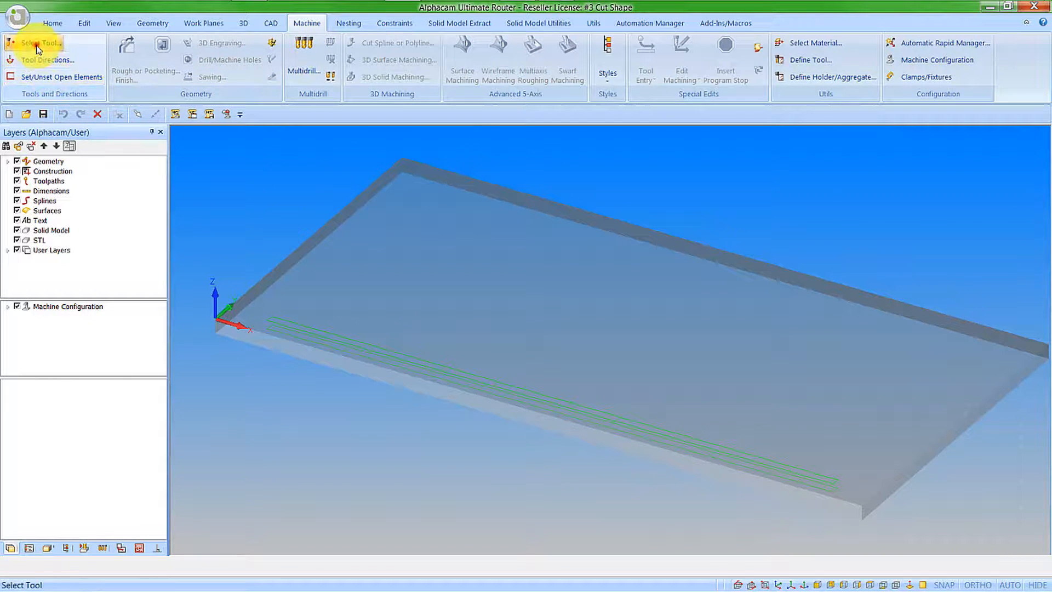
left_click(40, 43)
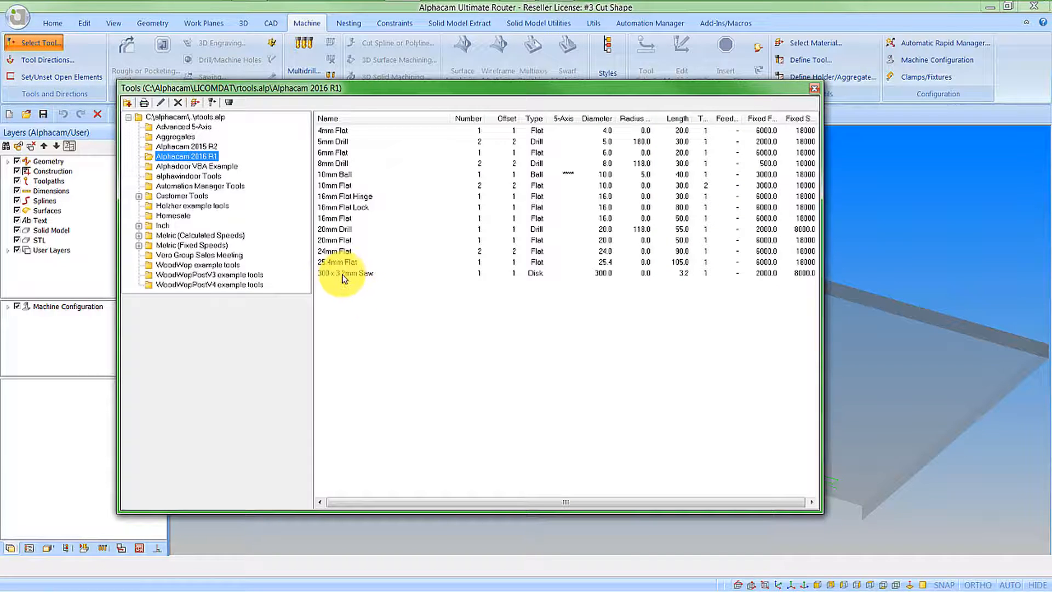
left_click(813, 88)
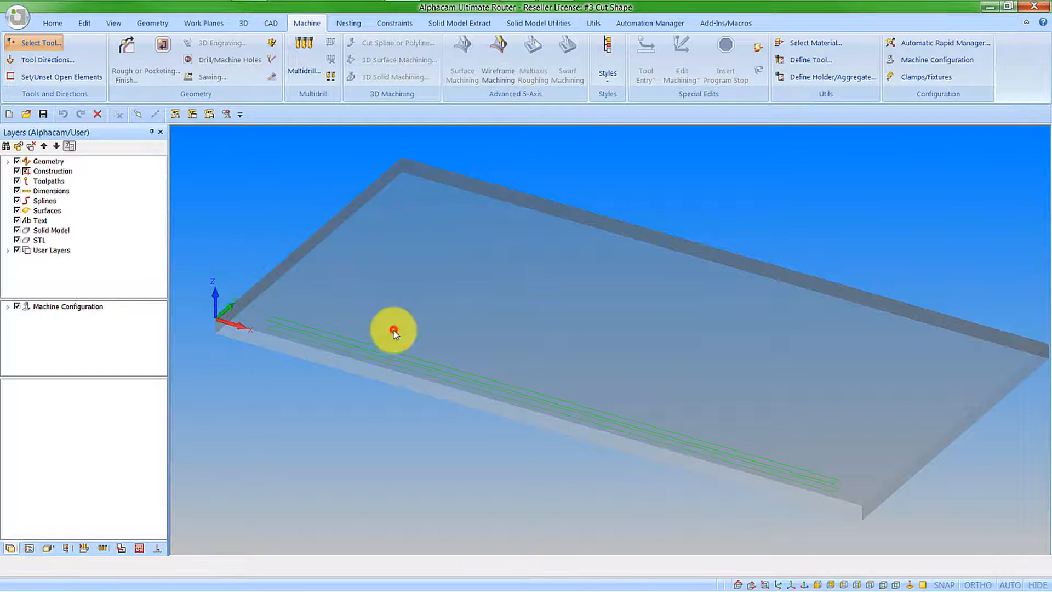
- Set up a whole-shape sawing operation with width of cut 3, review tool data, and accept
left_click(211, 77)
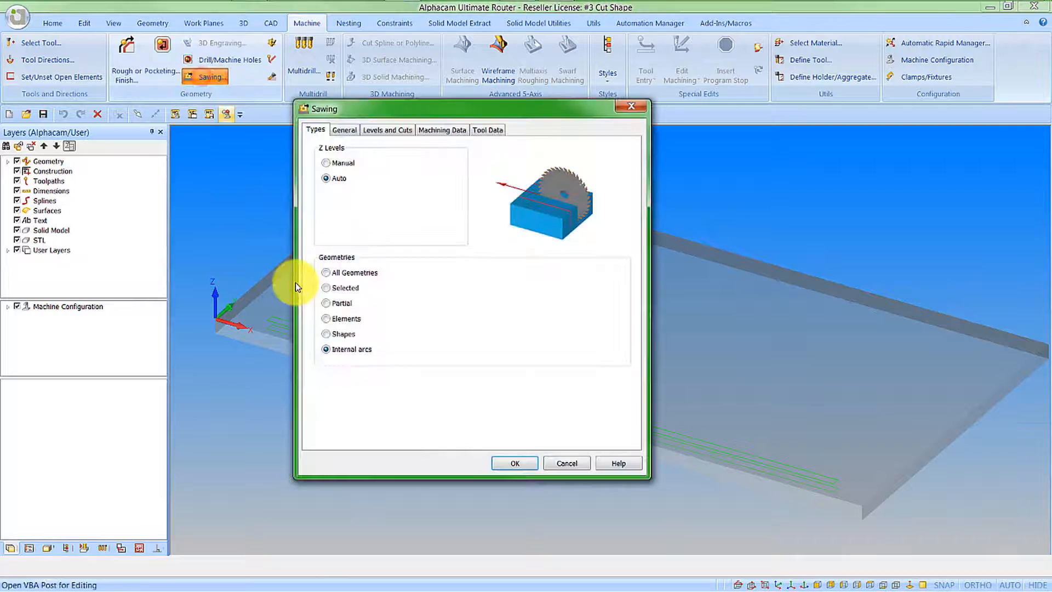
left_click(326, 333)
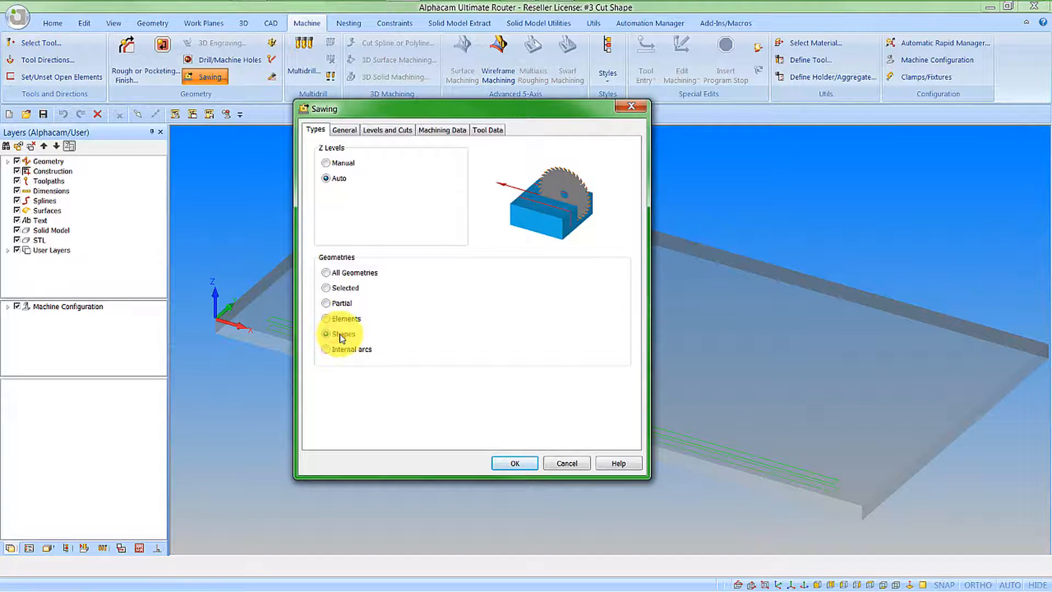
left_click(344, 129)
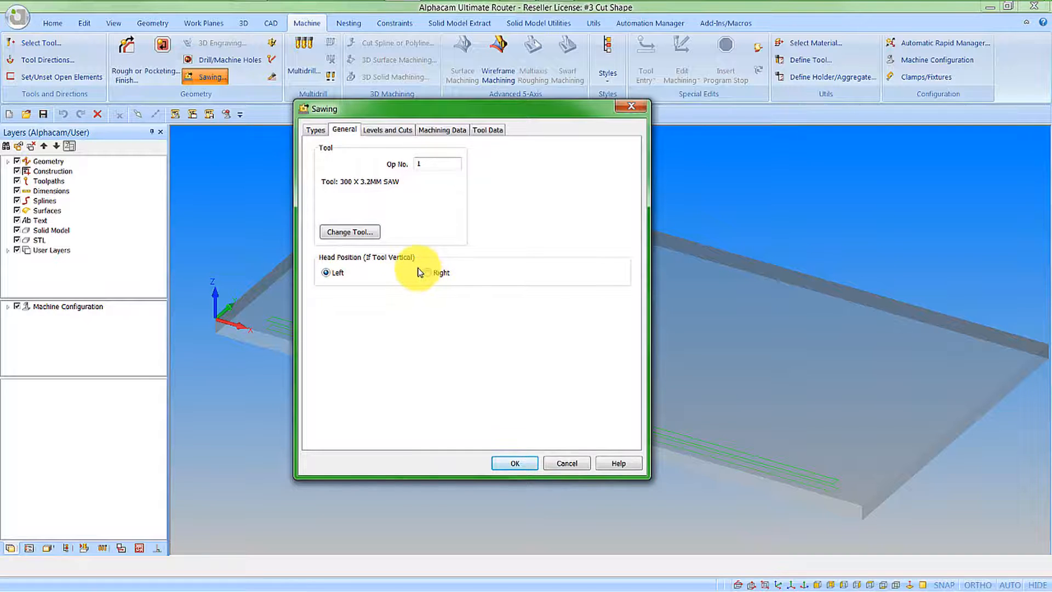
mouse_move(404, 175)
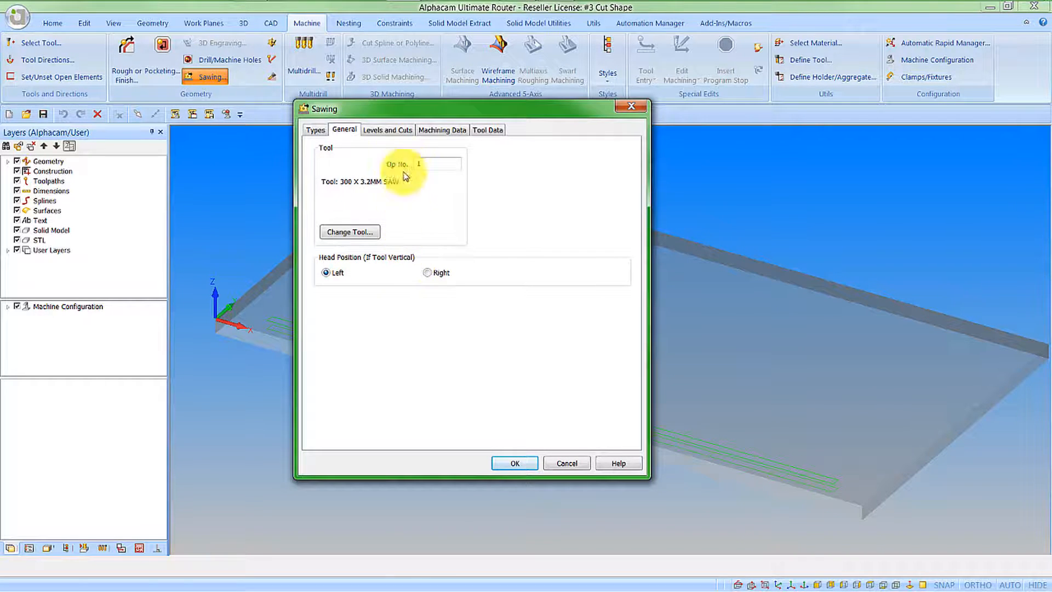
left_click(387, 129)
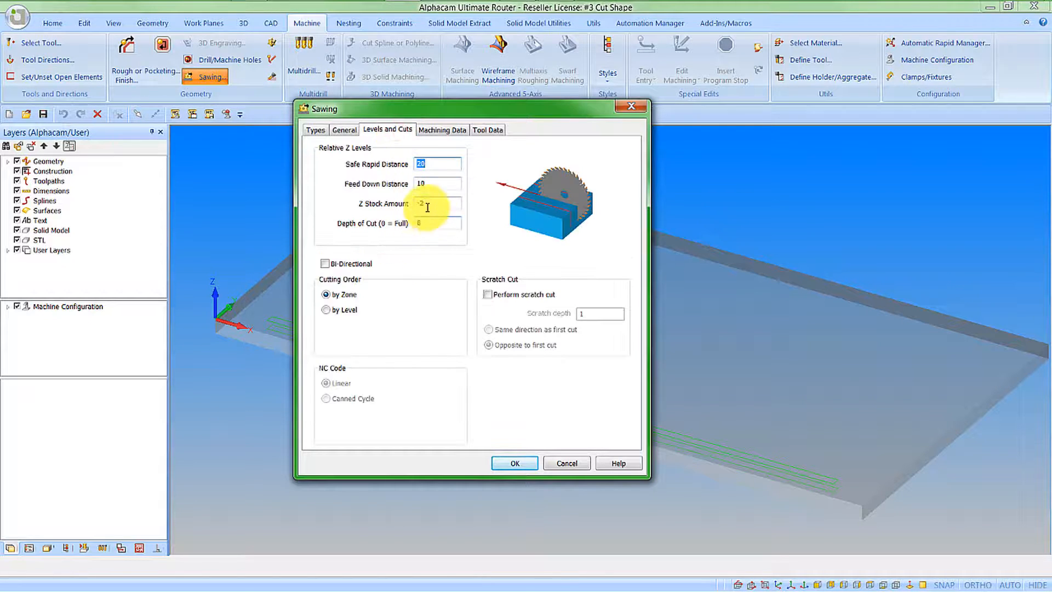
left_click(437, 203)
type("0")
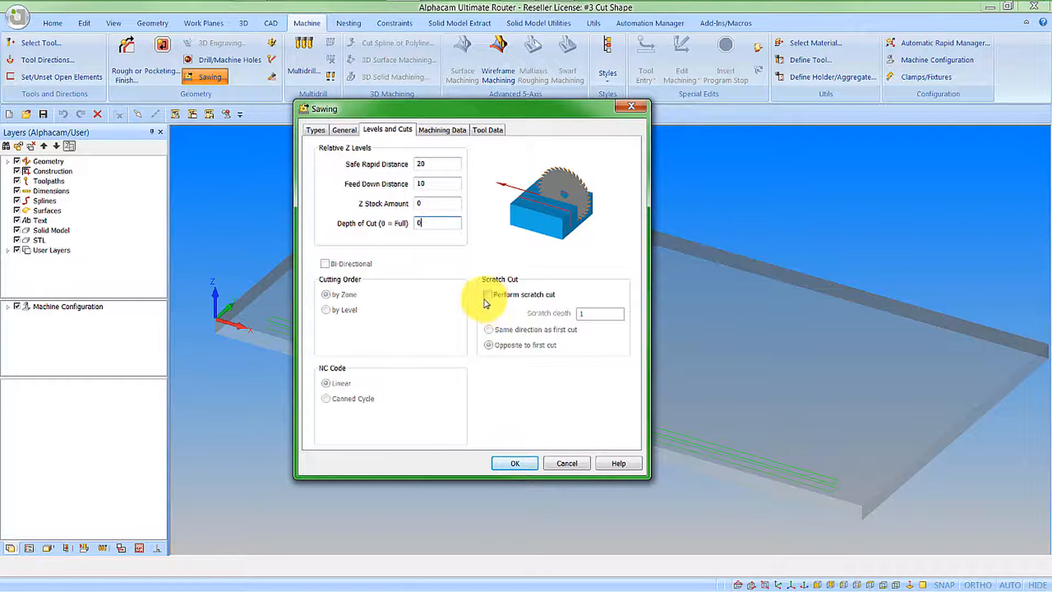
left_click(442, 130)
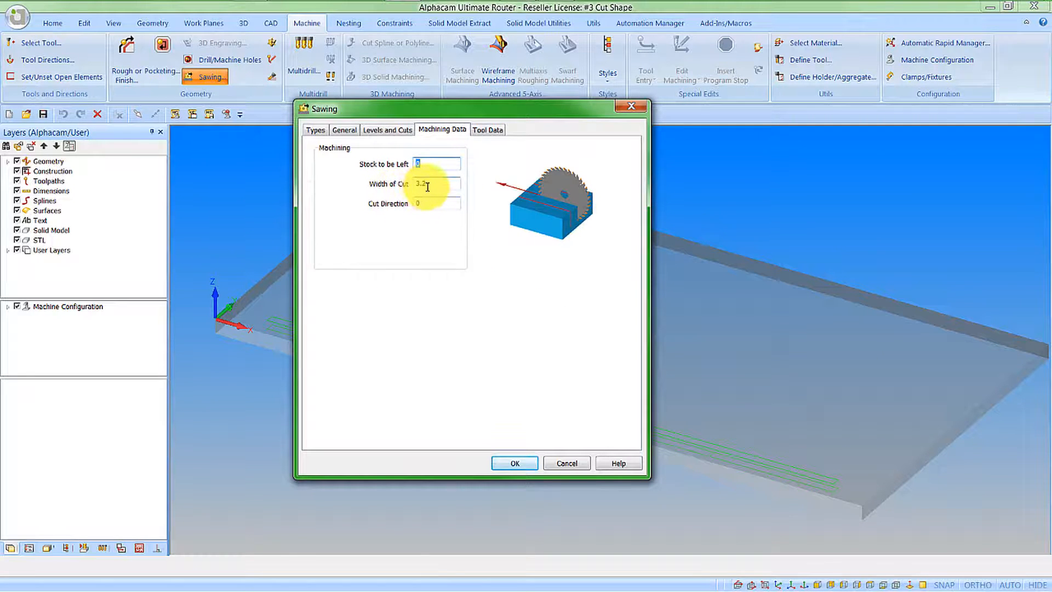
triple_click(437, 184)
type("3")
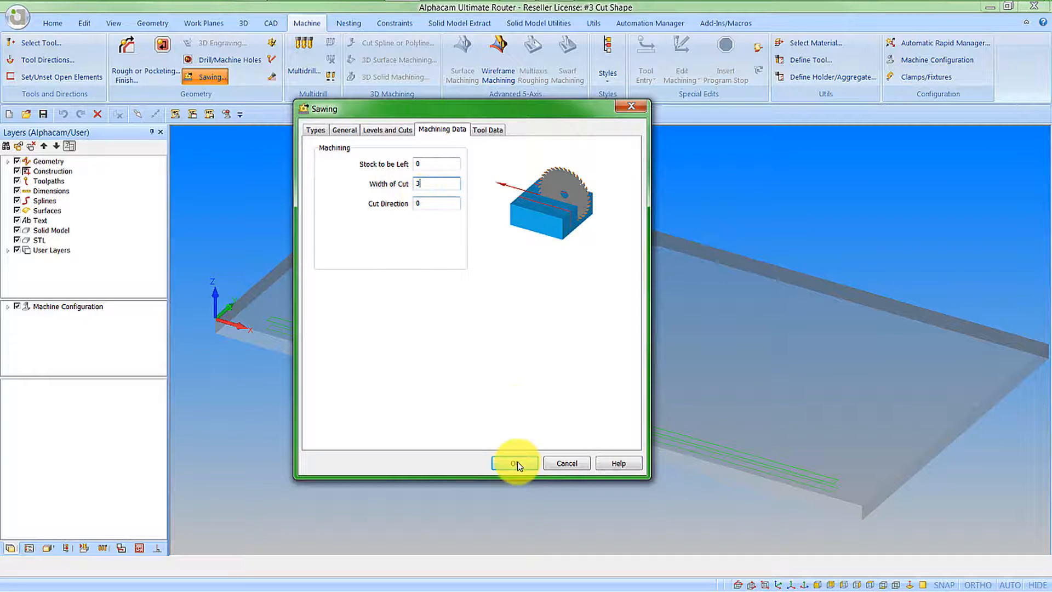
left_click(487, 129)
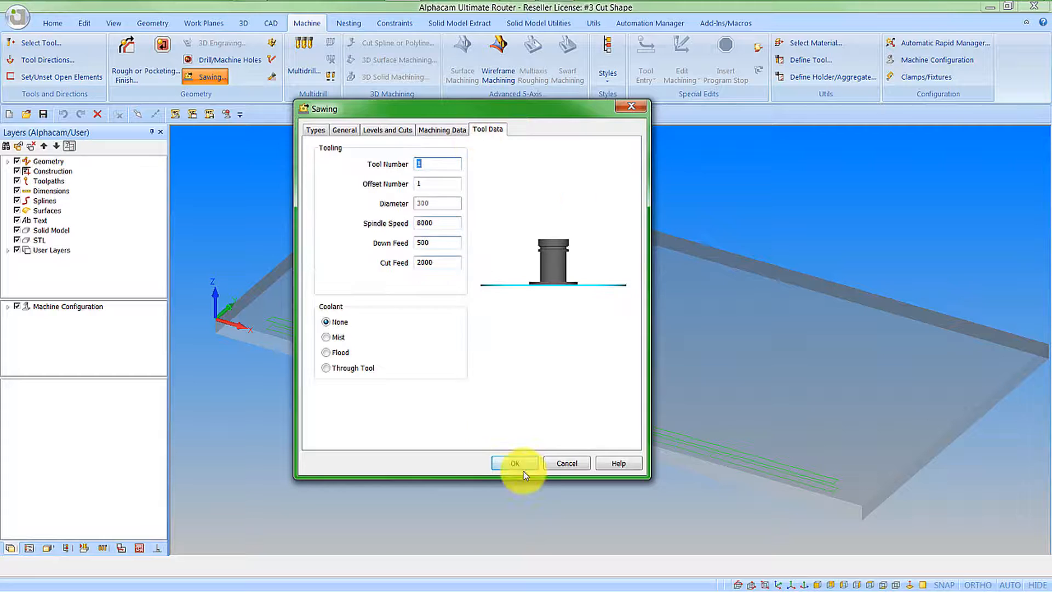
left_click(515, 463)
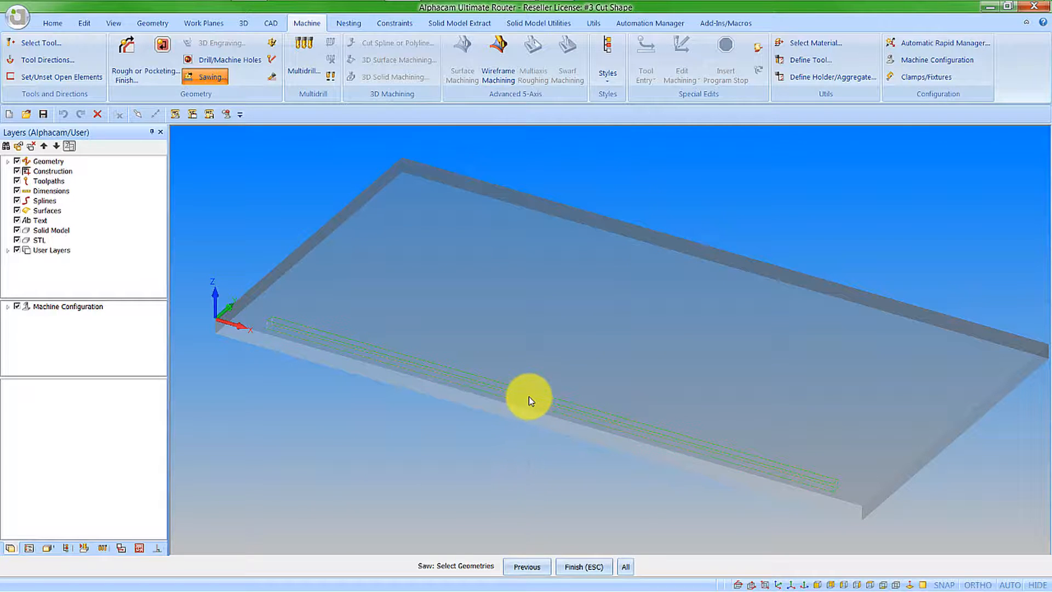
- Pick the slot geometry to saw and run a solid simulation of the cut
left_click(329, 231)
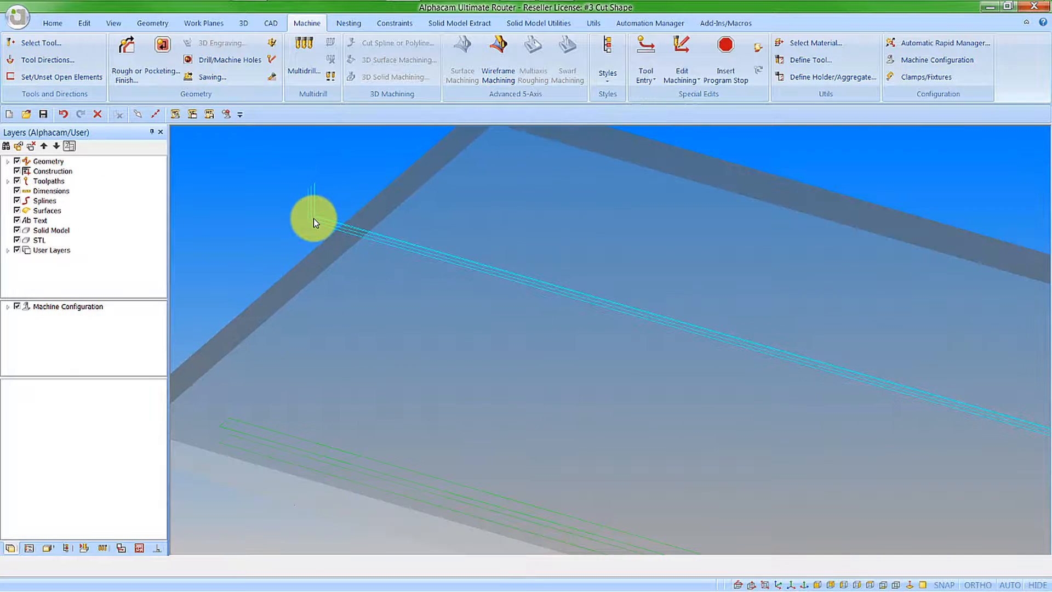
left_click(83, 548)
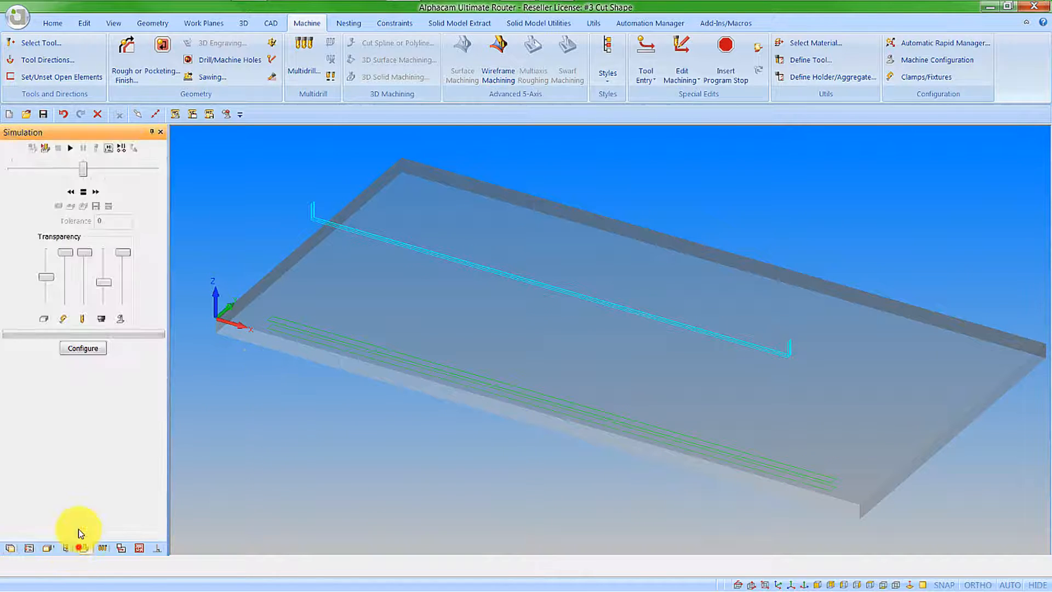
left_click(71, 149)
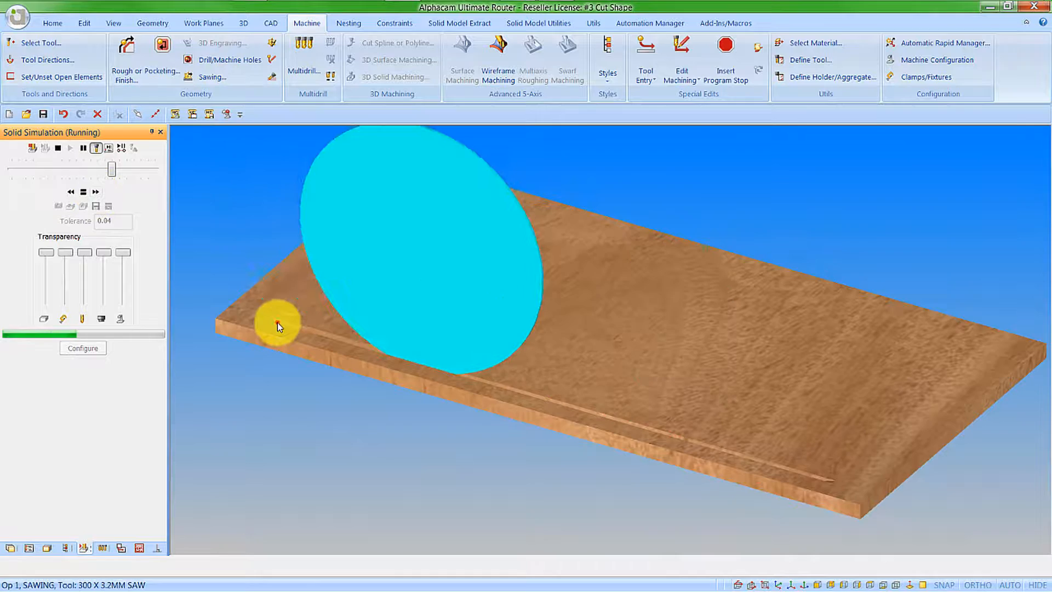
scroll("up", 3)
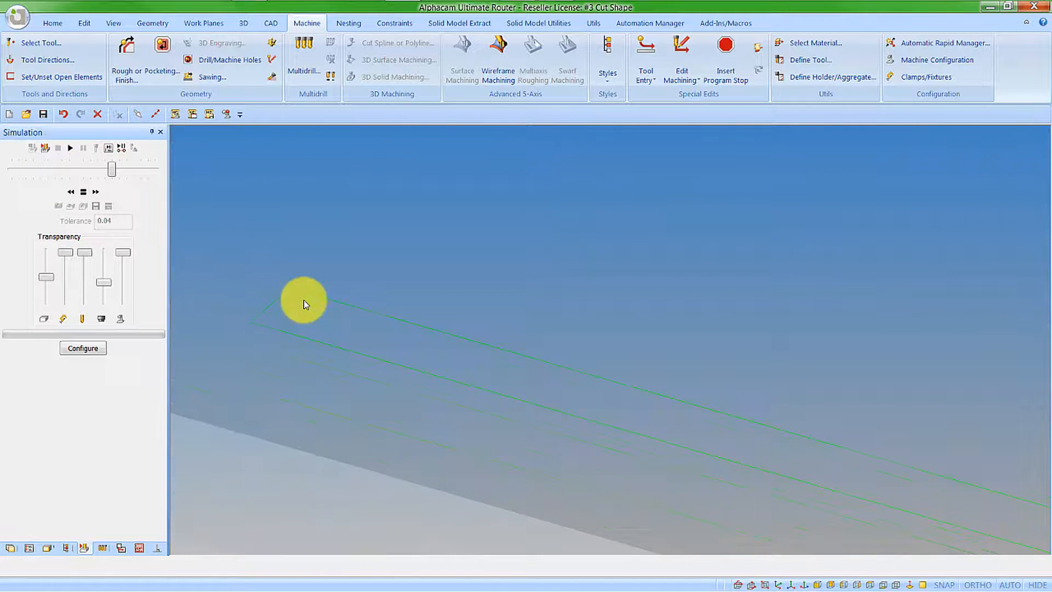
left_click(84, 23)
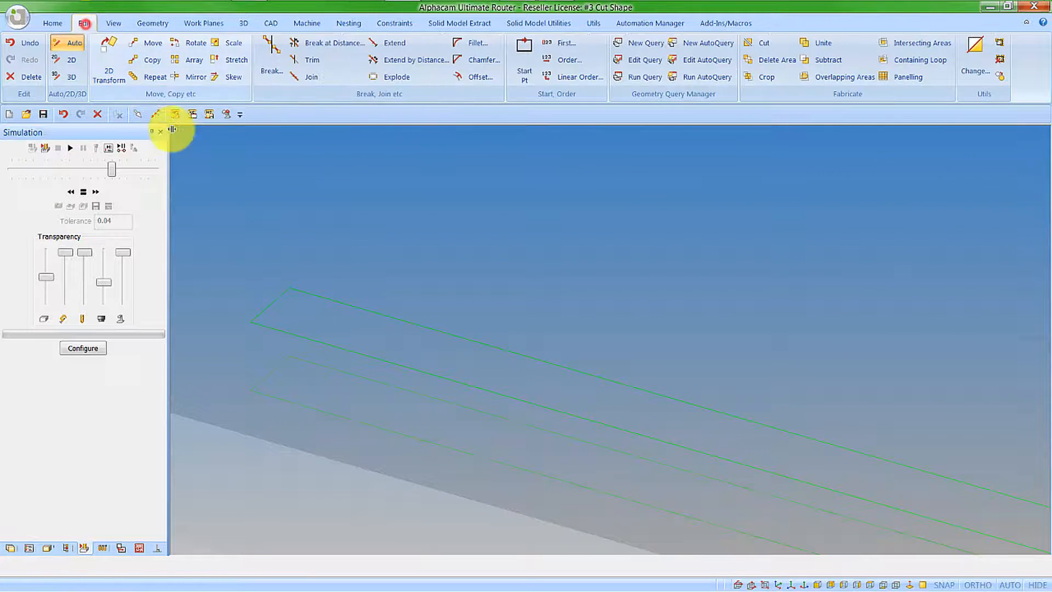
- Fillet one end of the slot outline and chamfer its corner lines
left_click(477, 42)
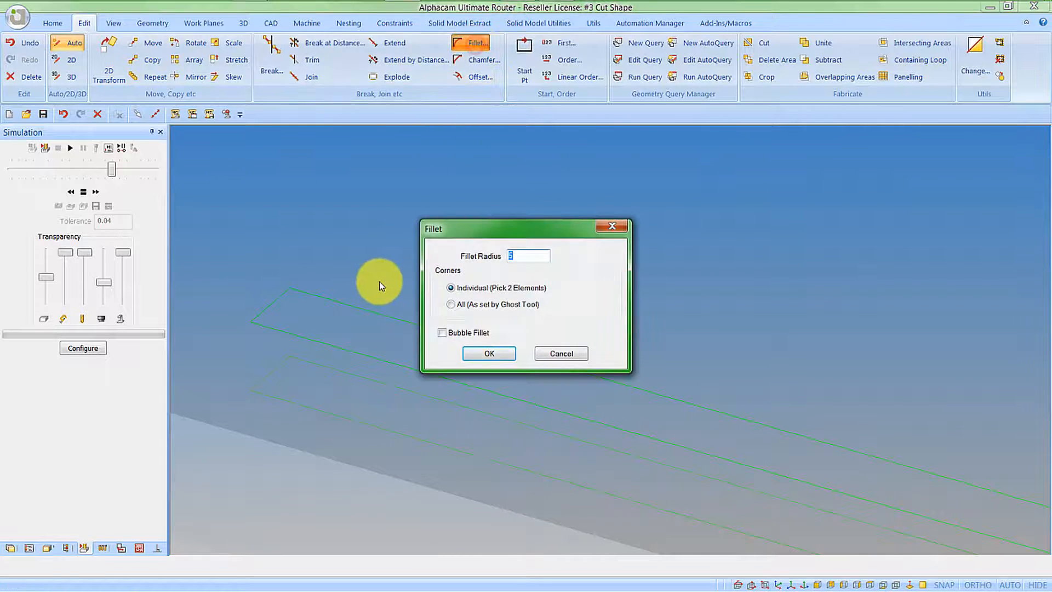
left_click(488, 353)
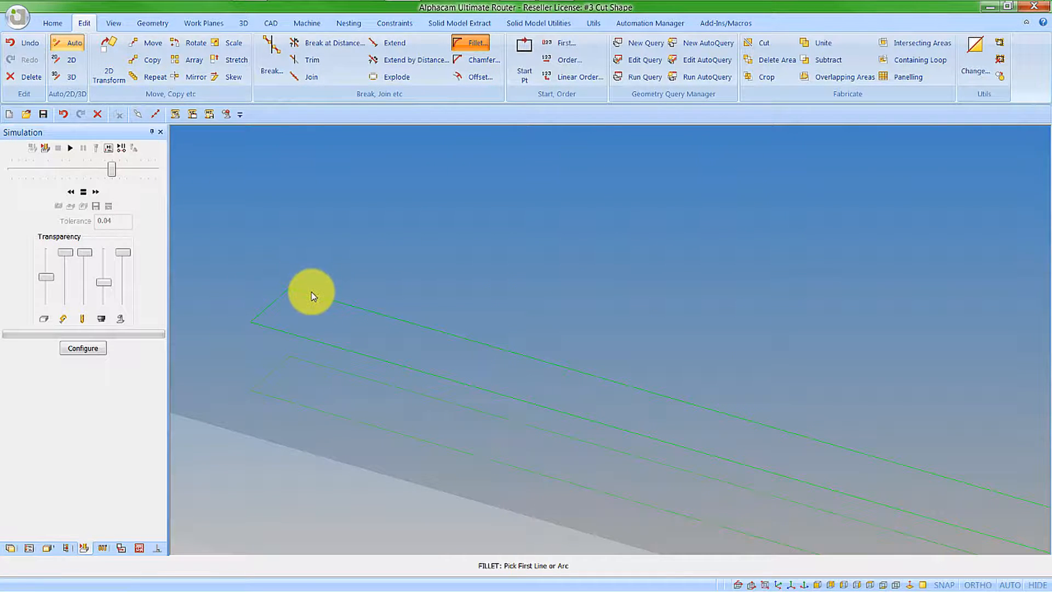
mouse_move(261, 317)
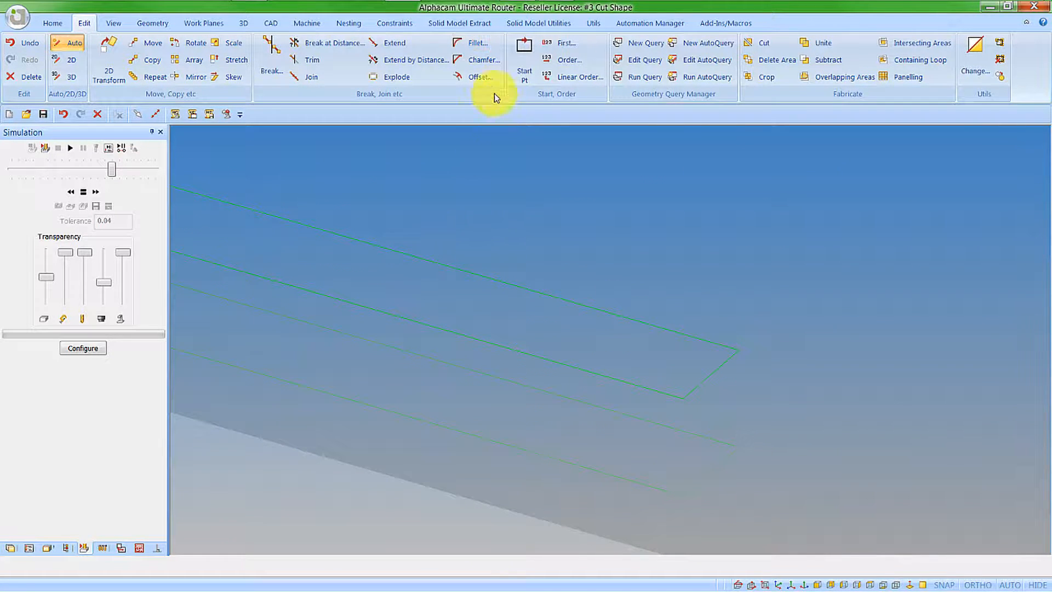
left_click(480, 60)
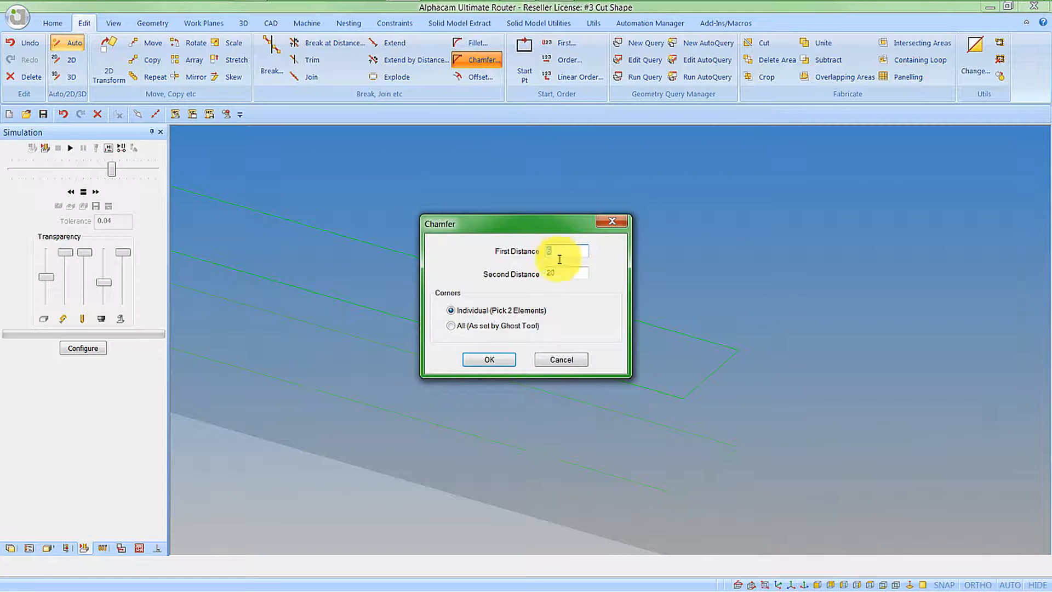
left_click(488, 359)
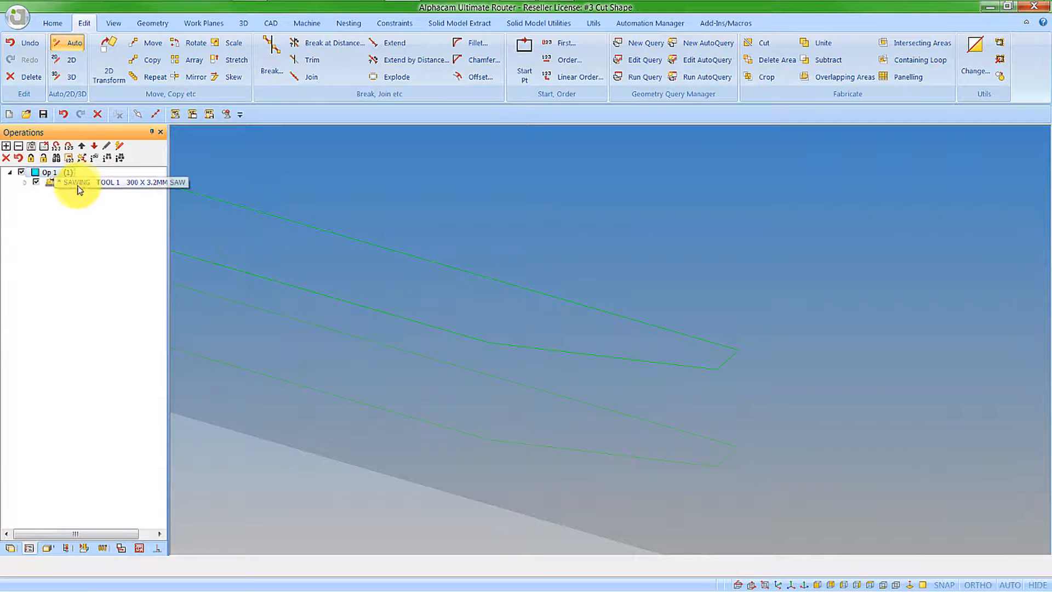
- Edit the Sawing operation's machining data to a 0.5 width of cut
right_click(77, 183)
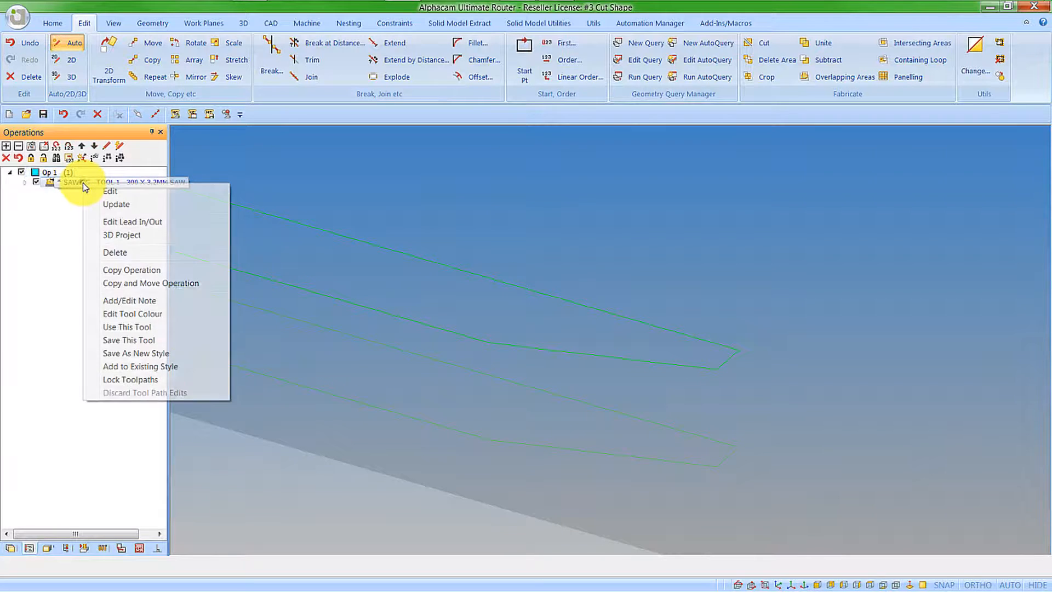
left_click(110, 191)
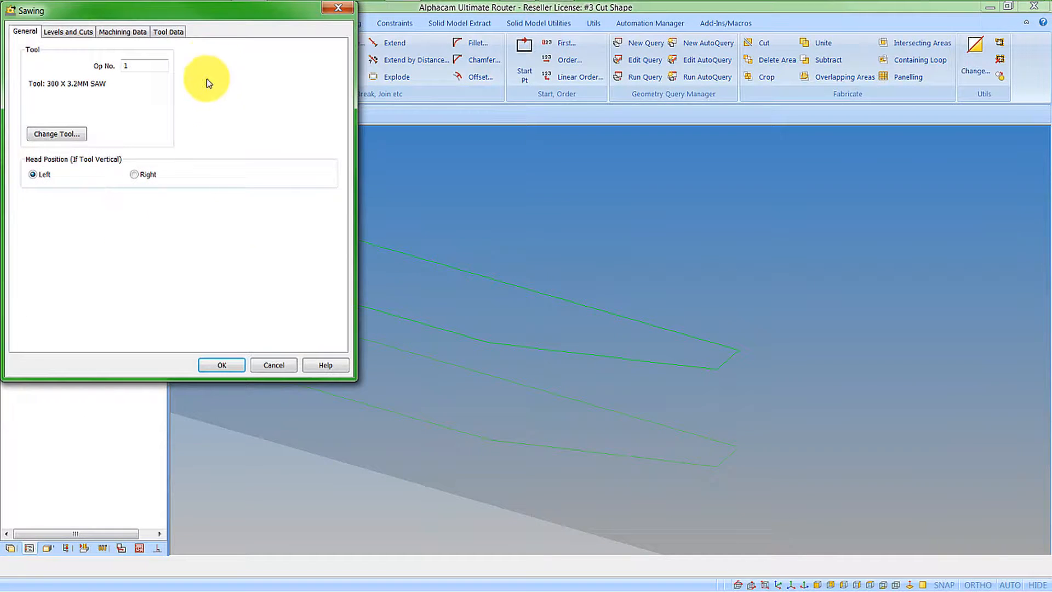
left_click_drag(167, 10, 302, 68)
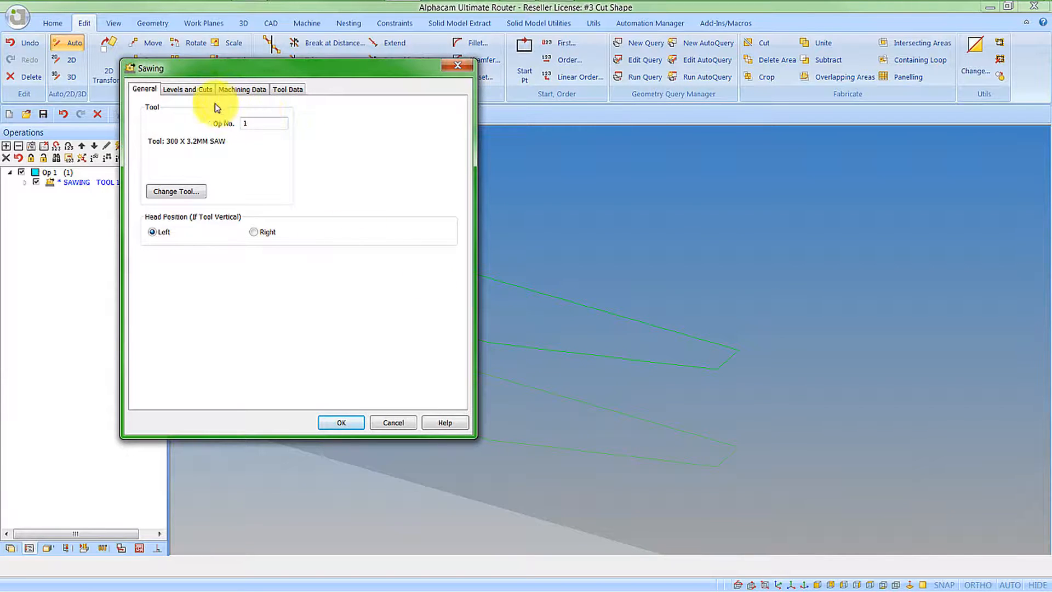
left_click(242, 89)
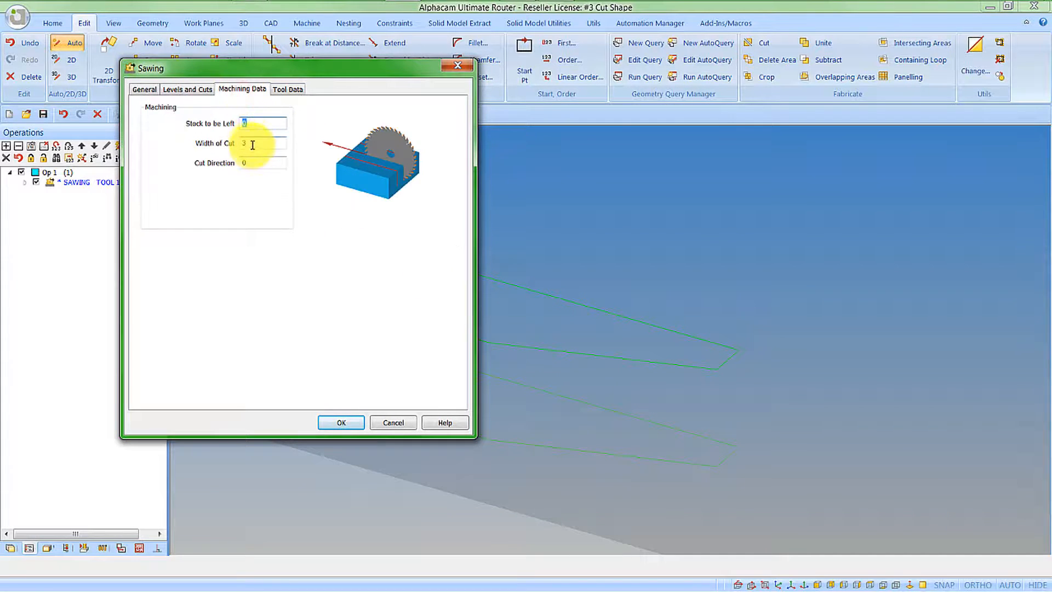
left_click(263, 143)
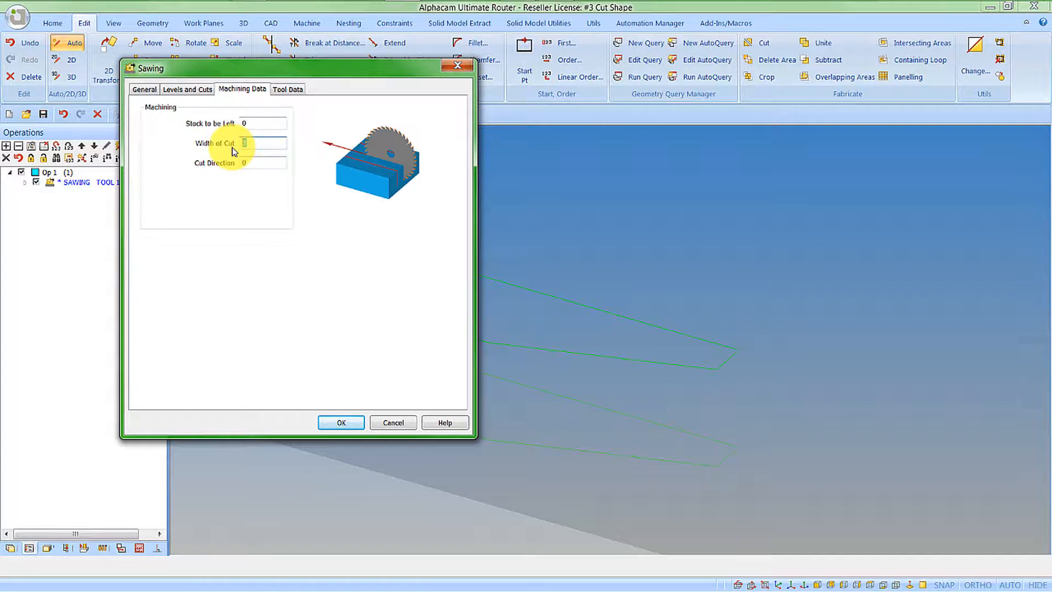
type("0.5")
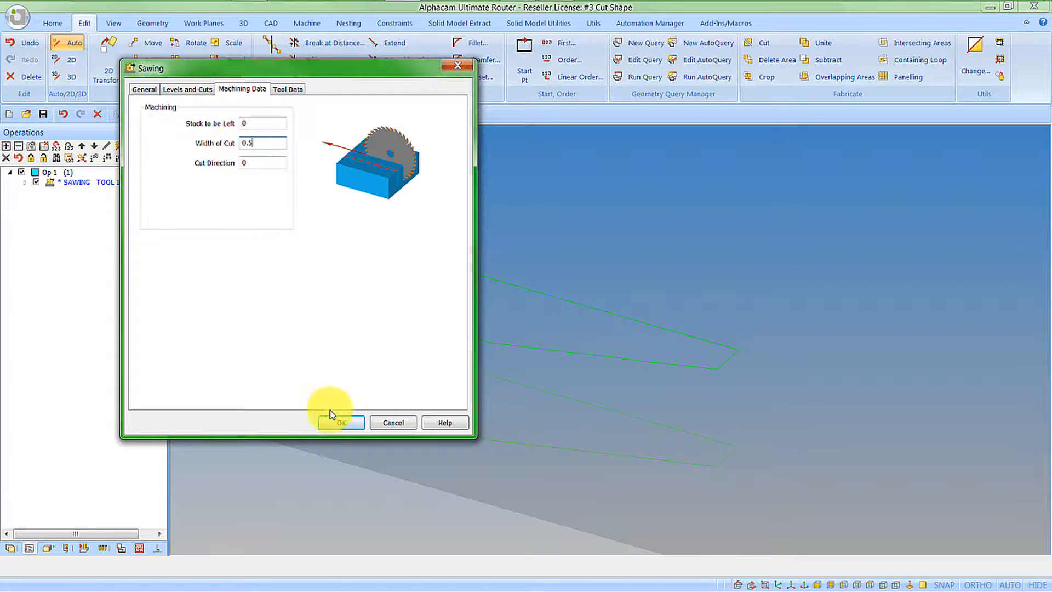
left_click(341, 422)
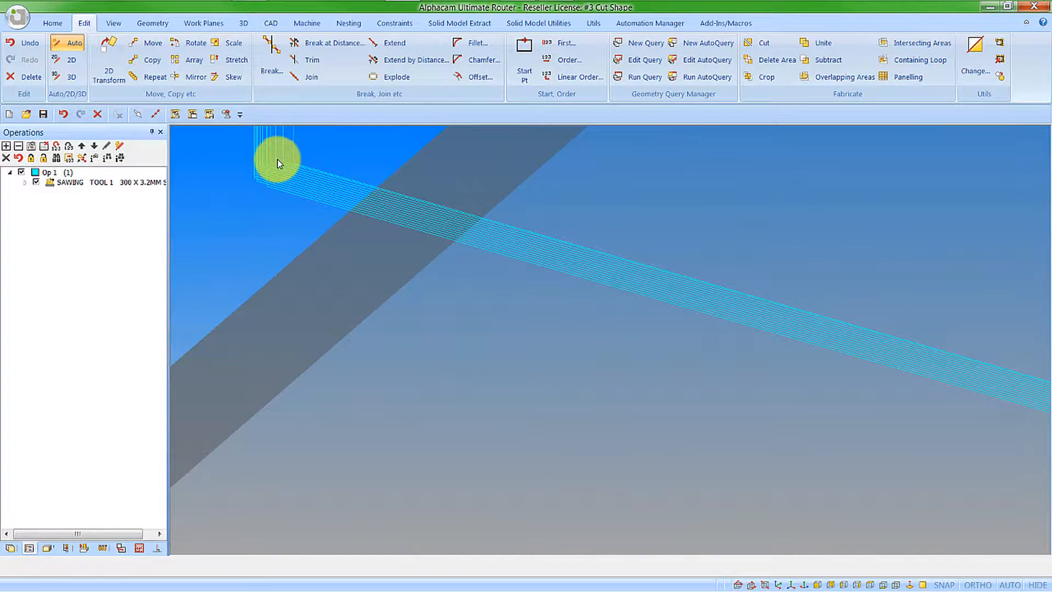
- Solid-simulate the 0.5-width saw passes, then fit the whole board in view
left_click(83, 548)
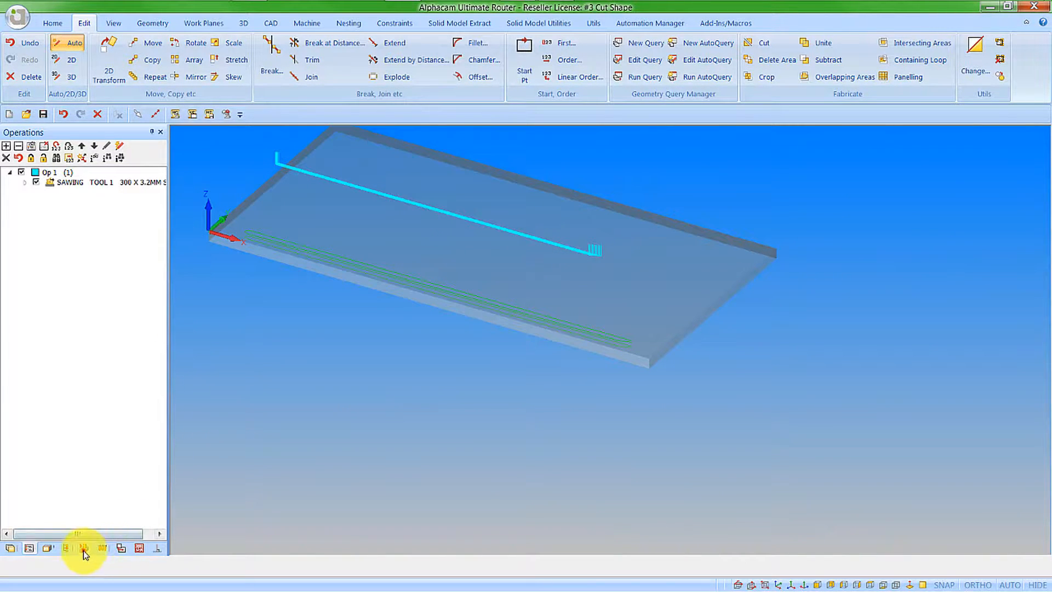
left_click(84, 549)
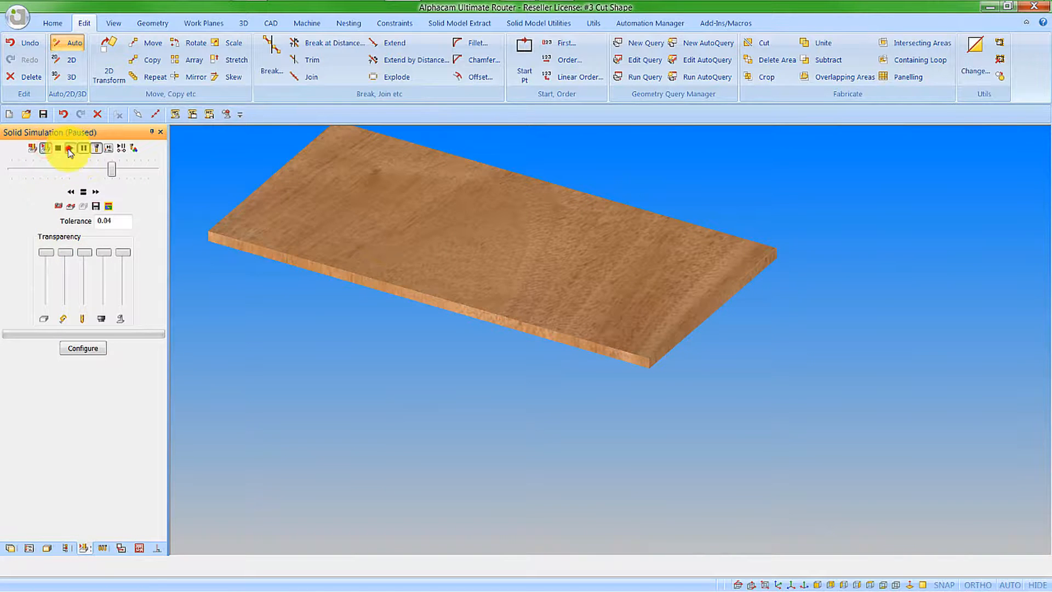
left_click(69, 148)
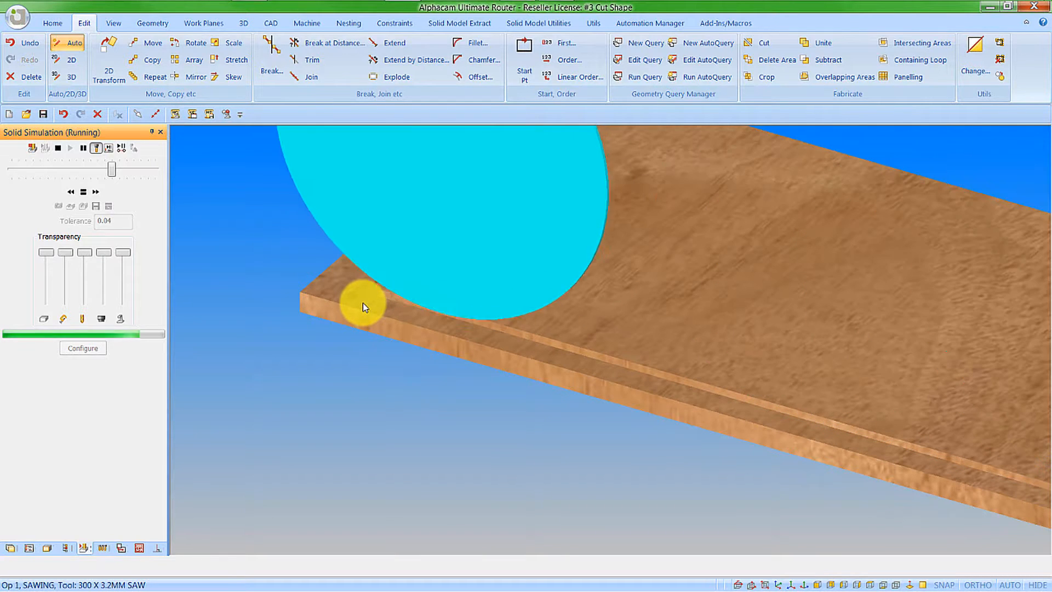
left_click(57, 148)
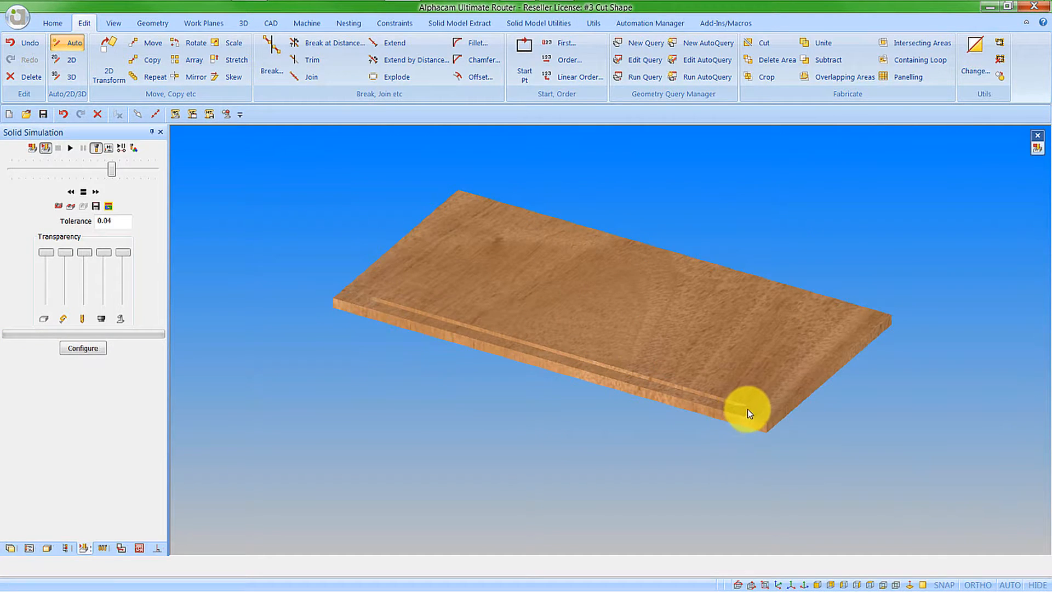